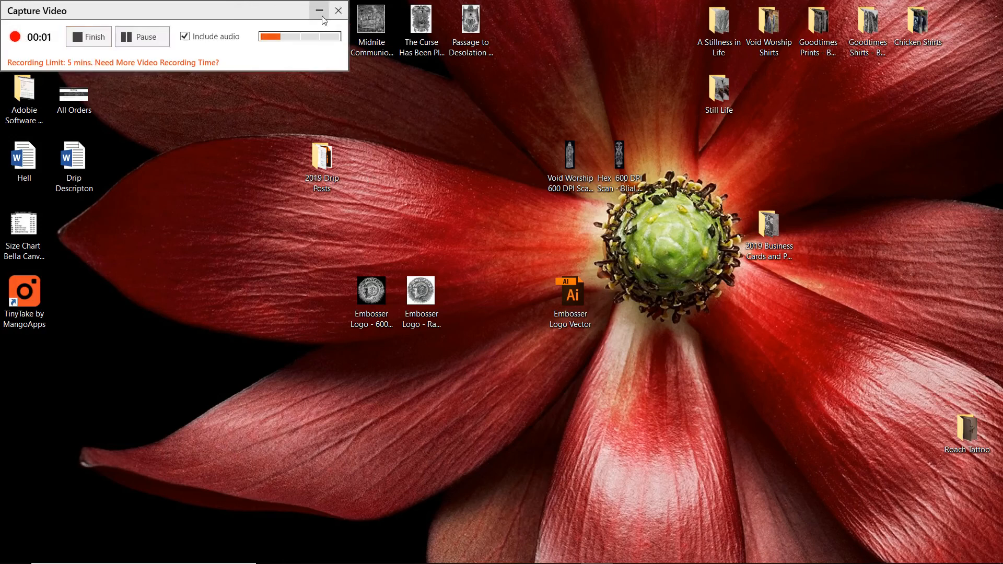
# Open the 'Embosser Logo - Raw Scan' image from the Desktop in Illustrator
pyautogui.click(320, 11)
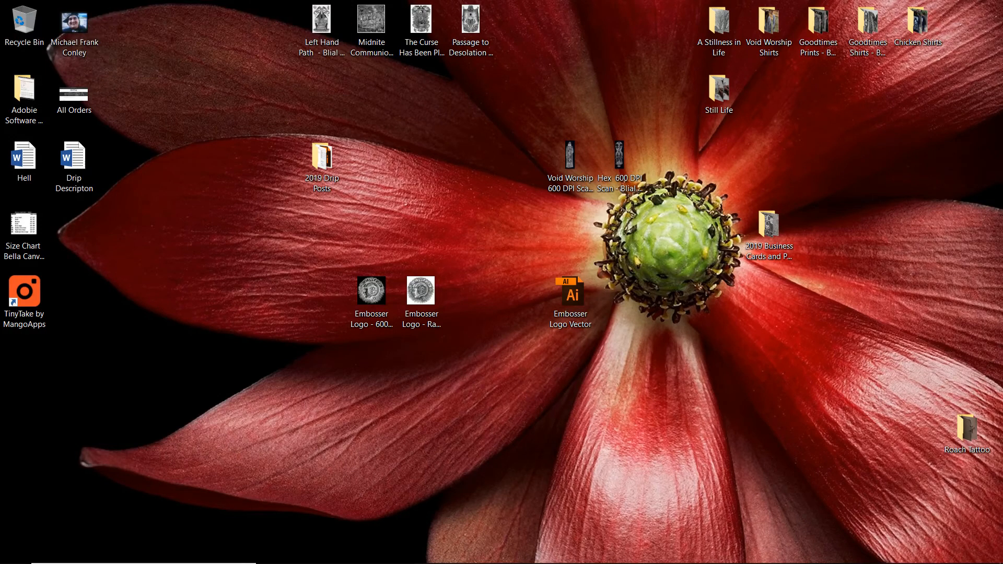
pyautogui.moveTo(554, 446)
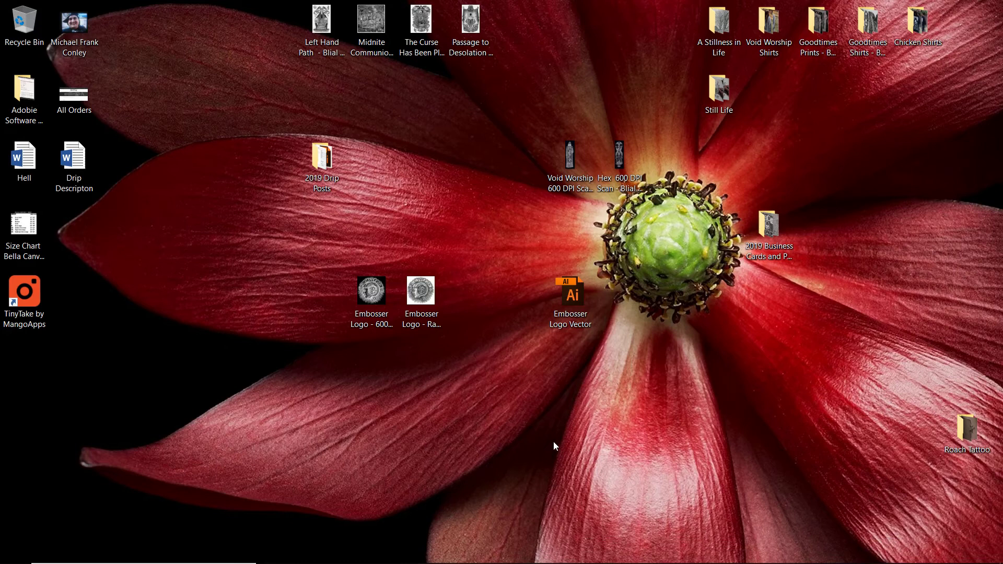
pyautogui.moveTo(492, 412)
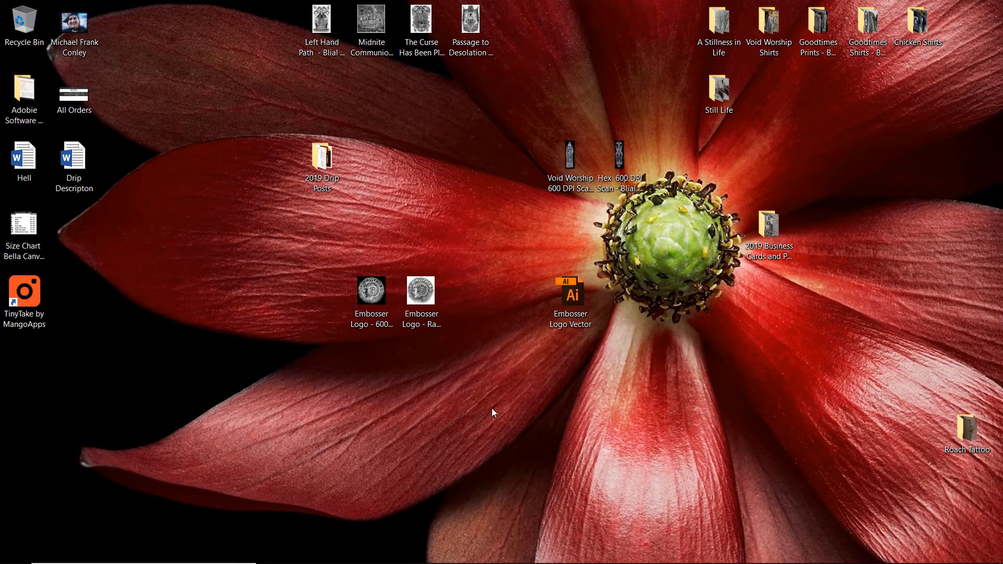
pyautogui.moveTo(476, 398)
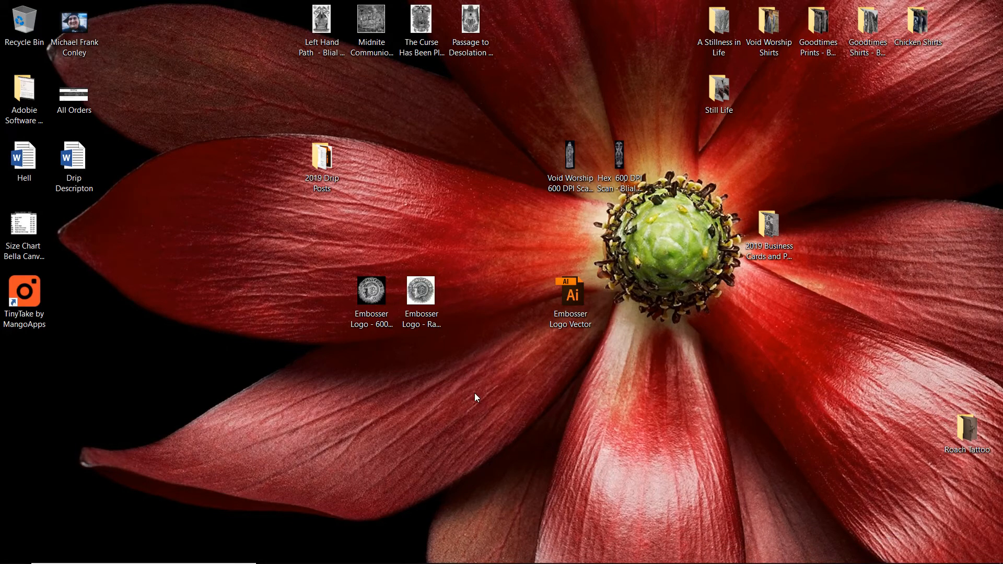
pyautogui.moveTo(382, 464)
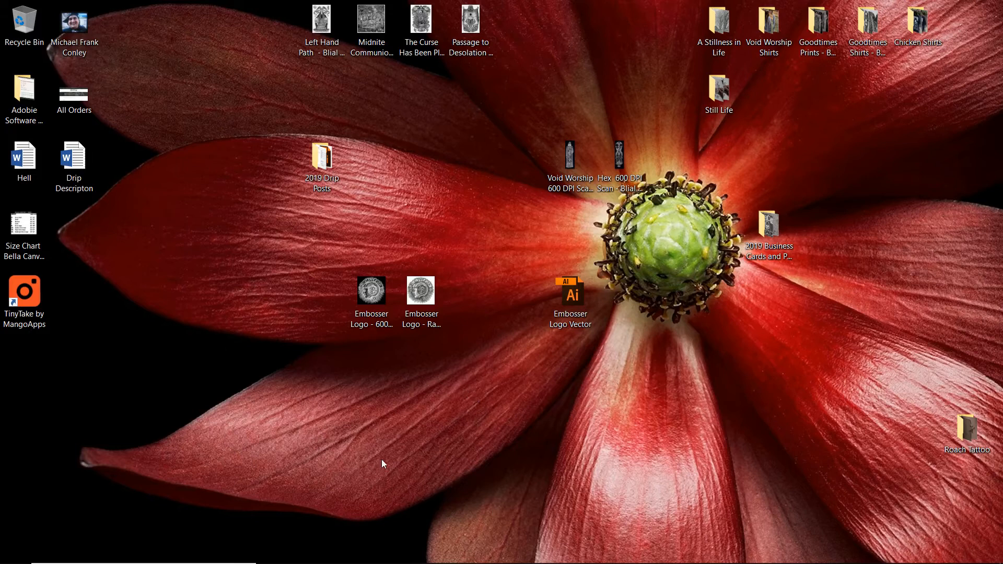
pyautogui.moveTo(382, 464)
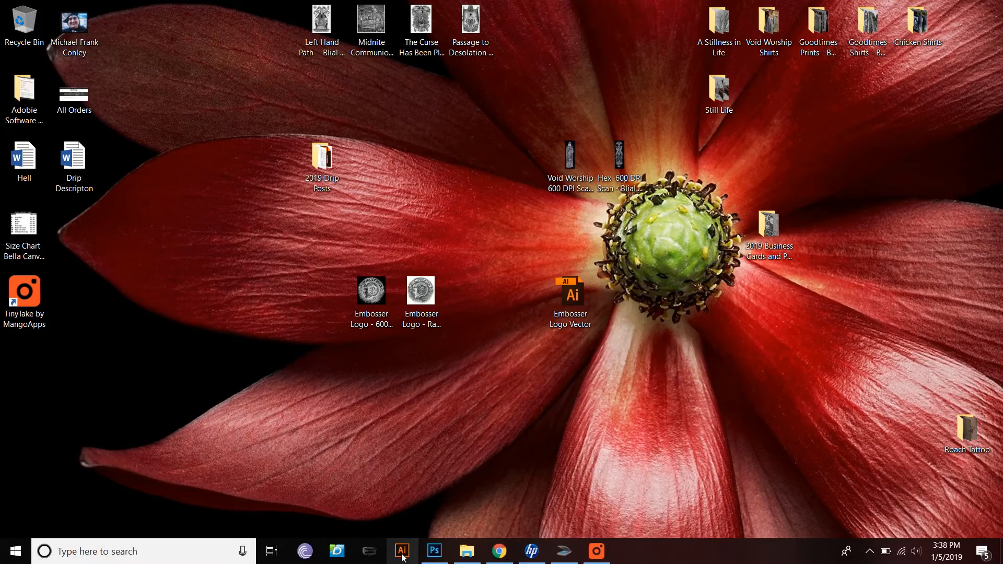
pyautogui.click(401, 550)
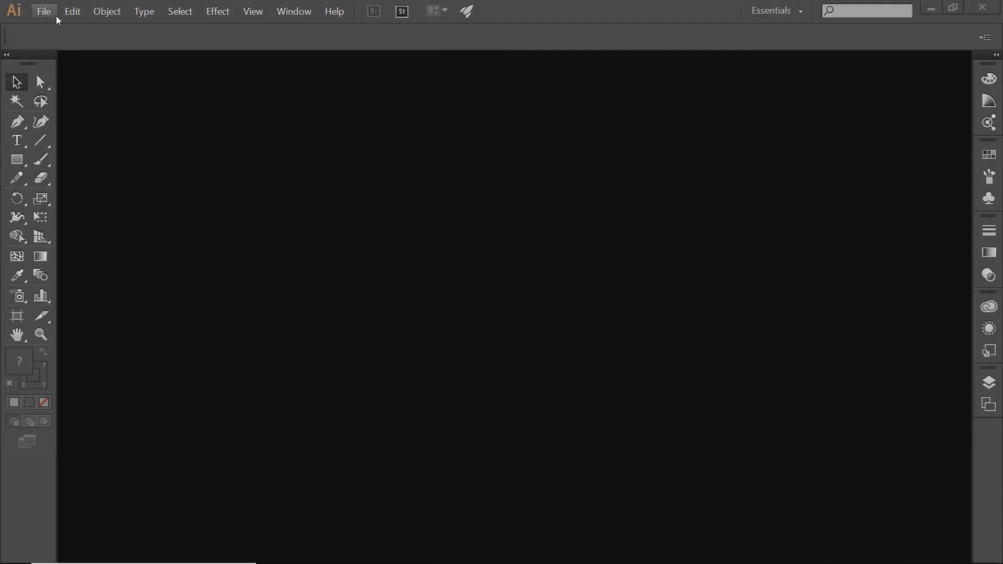
pyautogui.click(43, 11)
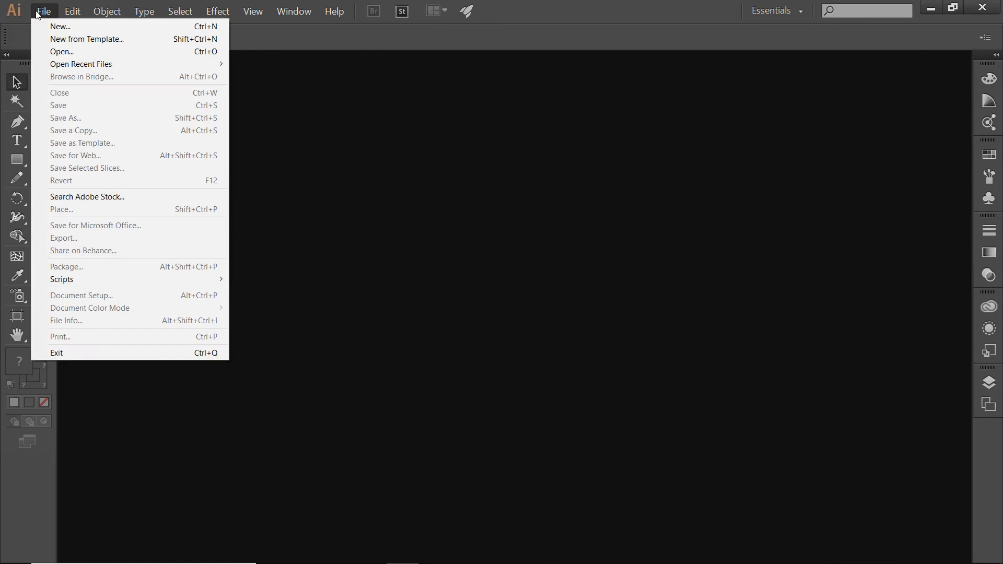
pyautogui.click(62, 52)
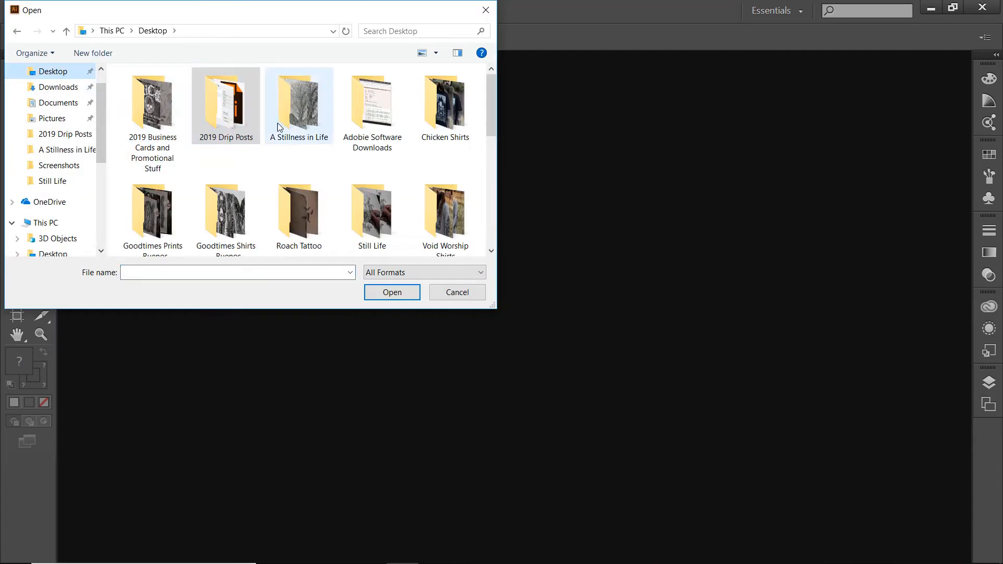
pyautogui.scroll(-3)
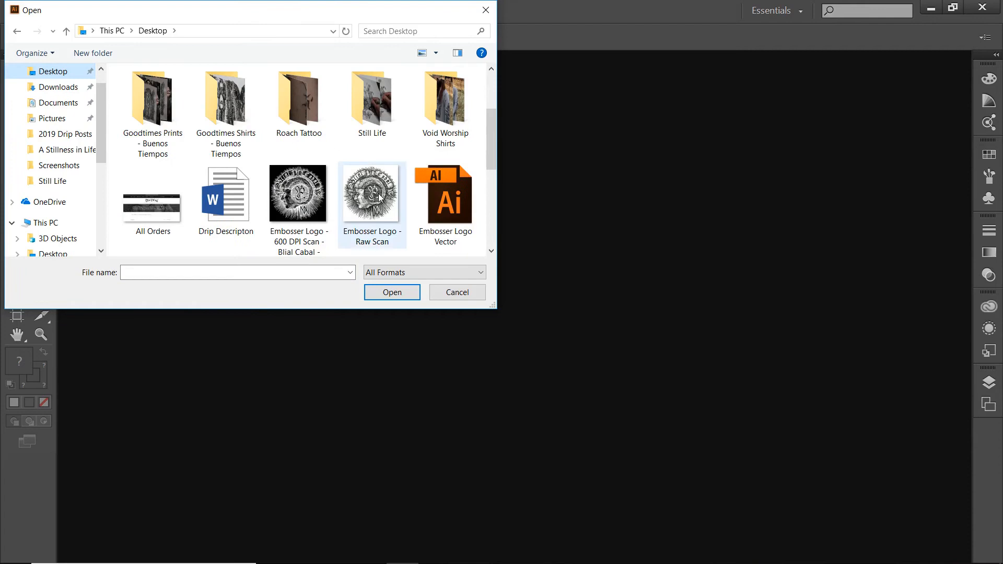
pyautogui.click(371, 179)
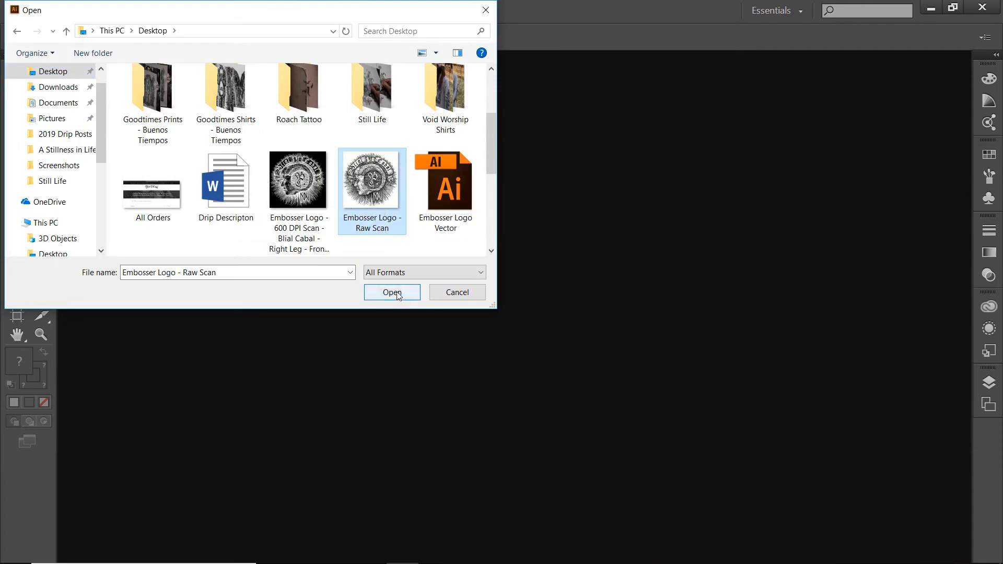
pyautogui.click(392, 293)
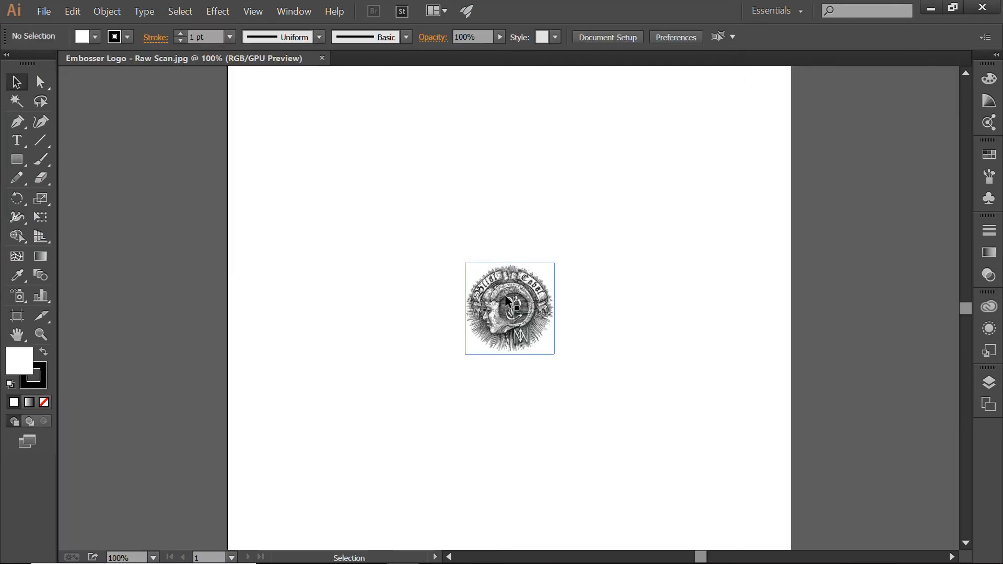
# Create a new 15 x 15 inch document, Untitled-1
pyautogui.click(178, 78)
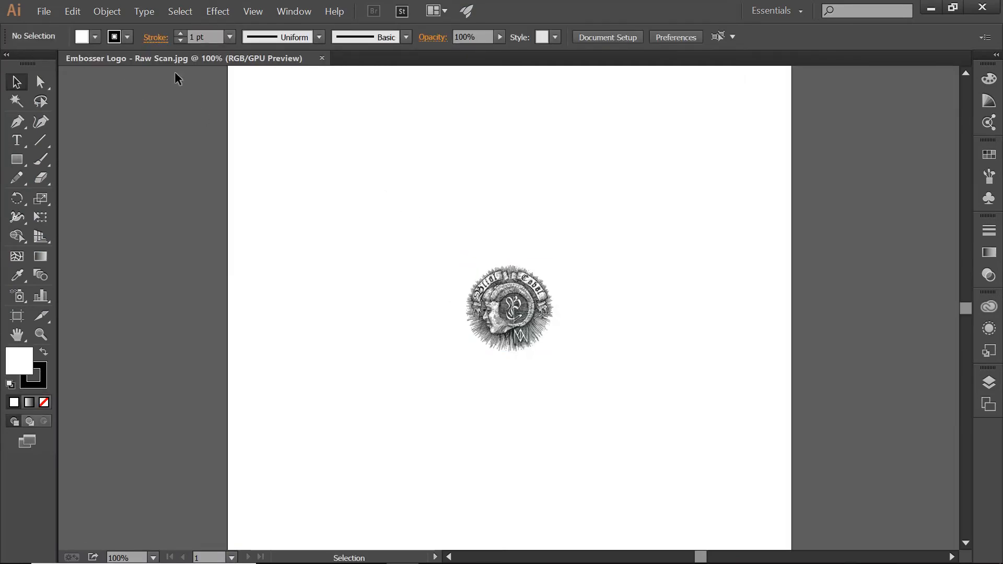
pyautogui.click(43, 11)
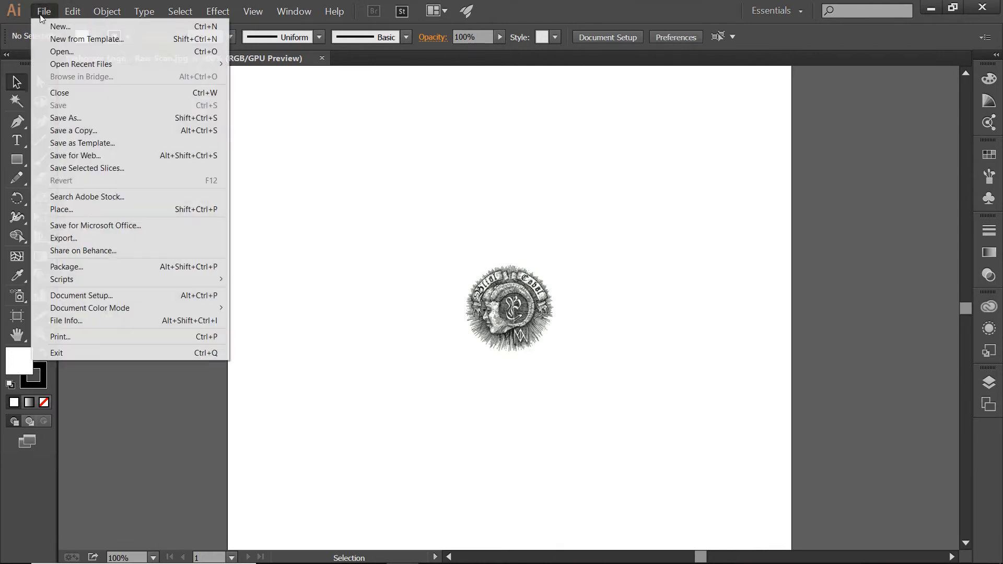
pyautogui.moveTo(59, 26)
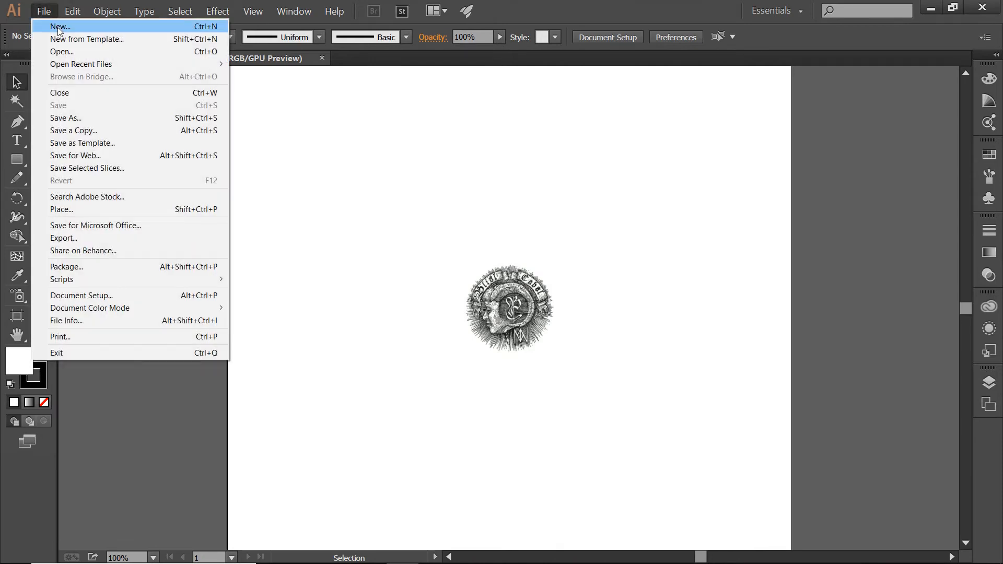
pyautogui.click(60, 26)
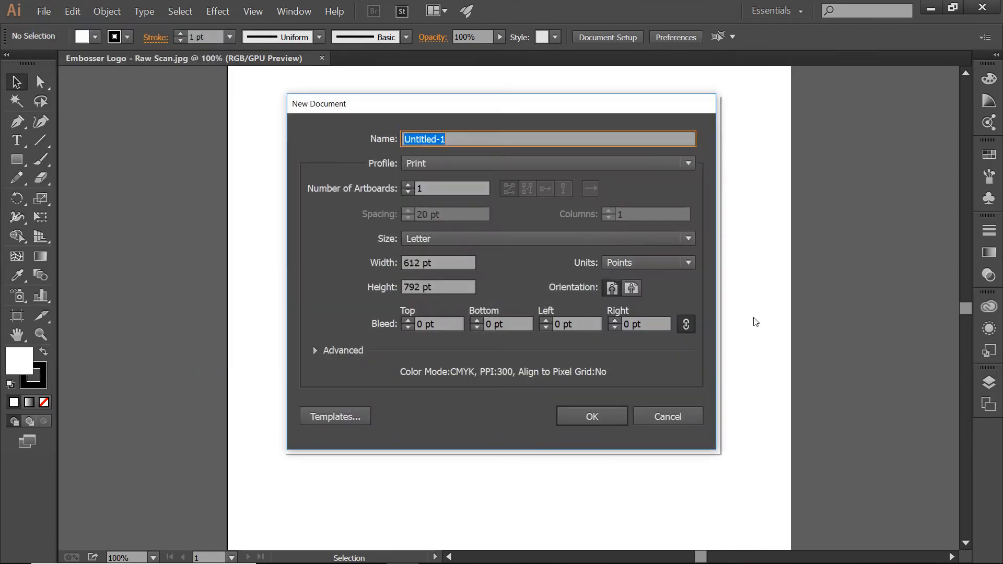
pyautogui.moveTo(681, 262)
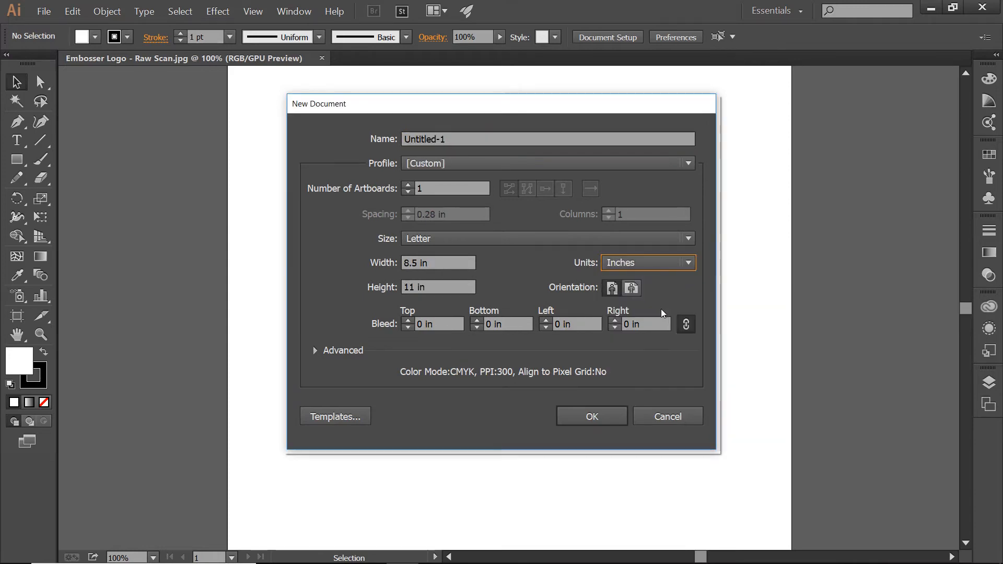
pyautogui.moveTo(445, 268)
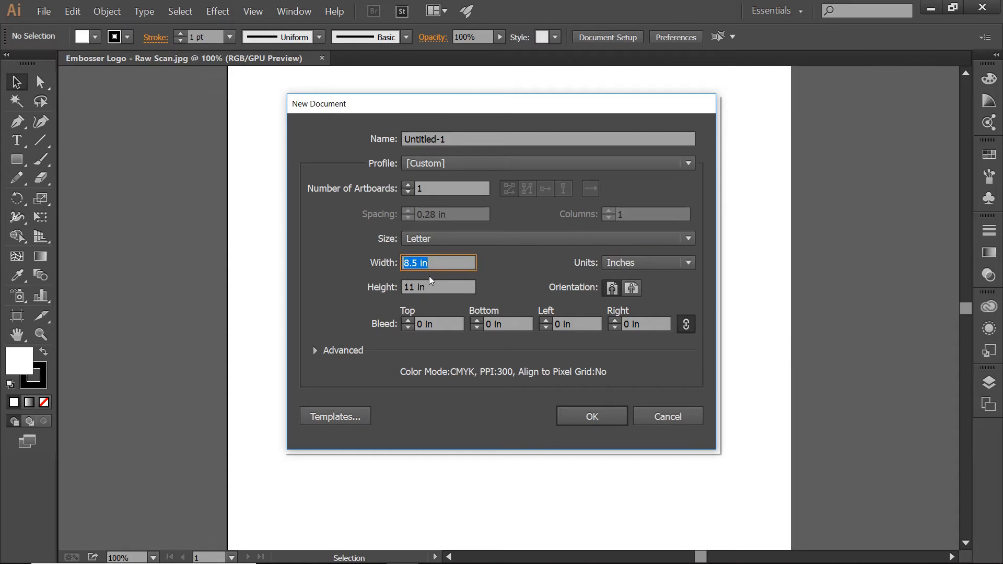
pyautogui.write('15')
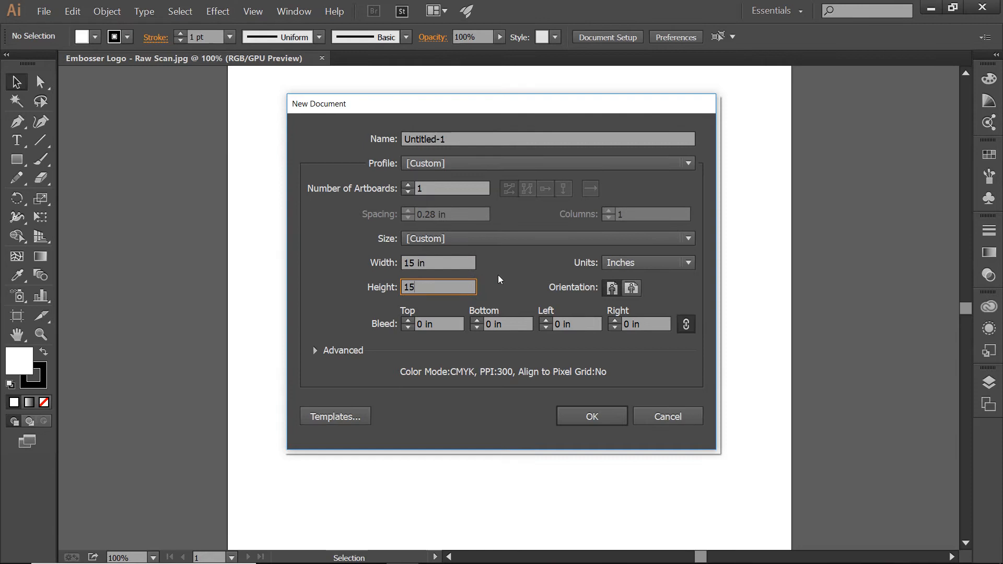
pyautogui.moveTo(446, 277)
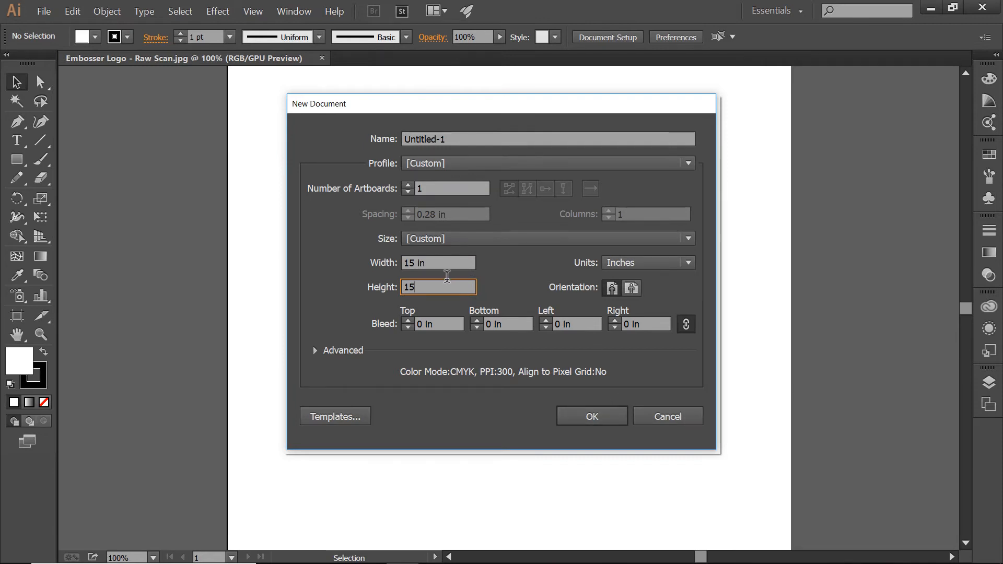
pyautogui.click(590, 416)
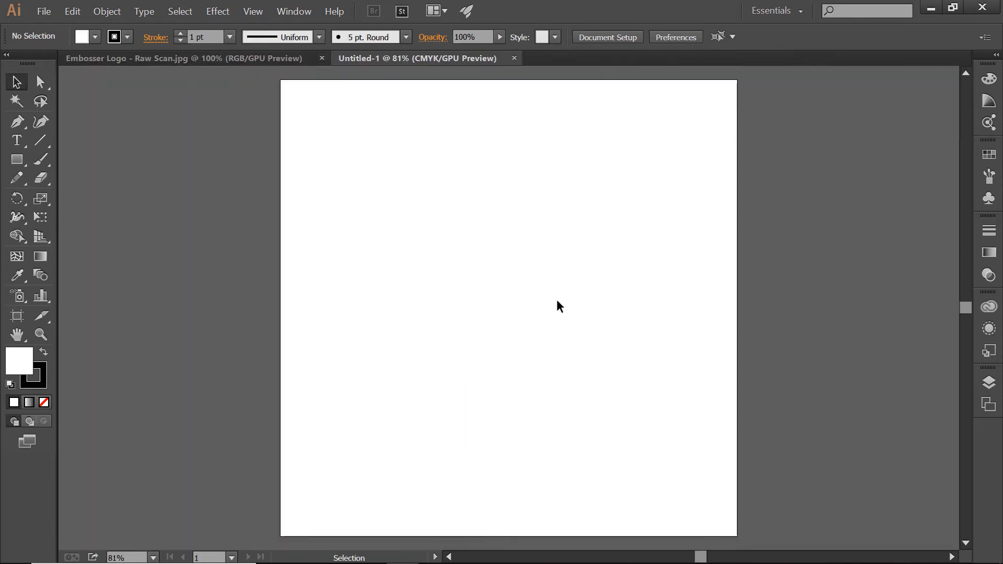
pyautogui.moveTo(564, 311)
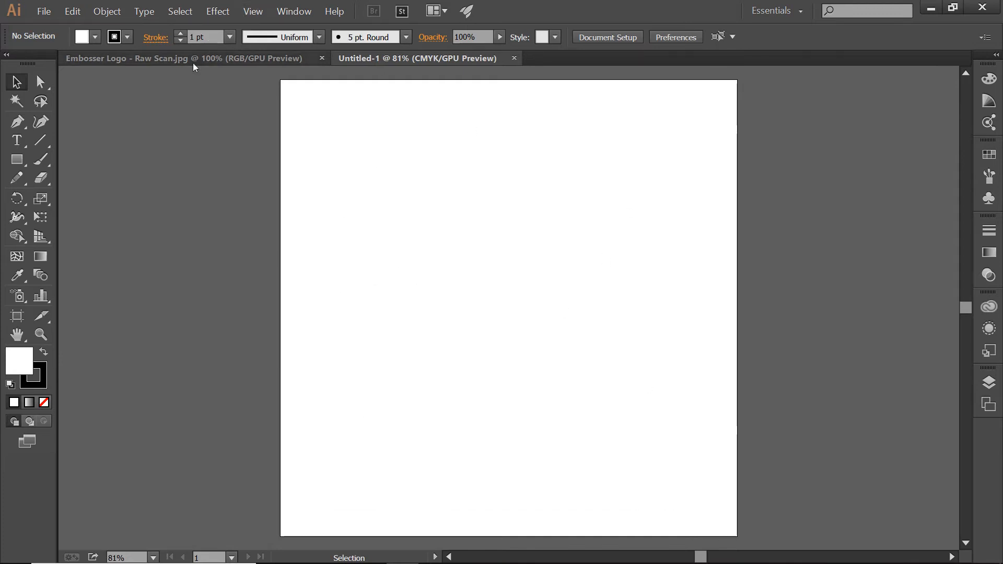
pyautogui.moveTo(231, 63)
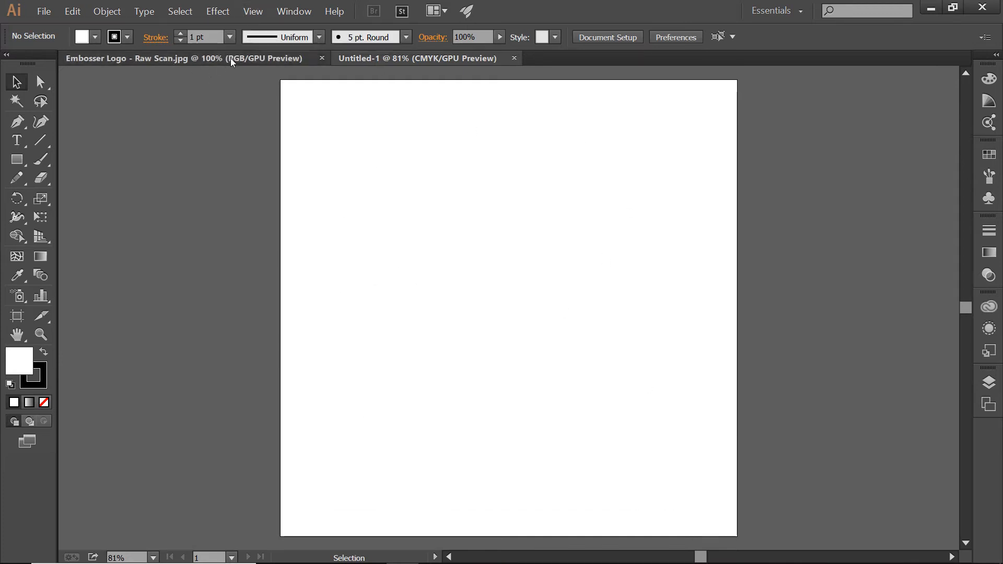
# Switch to the Embosser Logo raw scan document tab
pyautogui.click(160, 58)
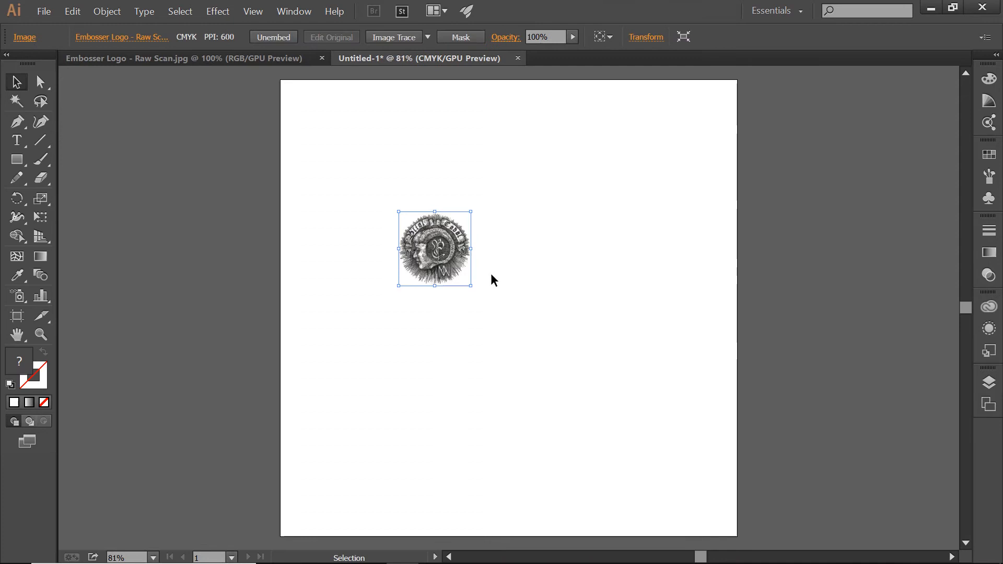
pyautogui.moveTo(427, 238)
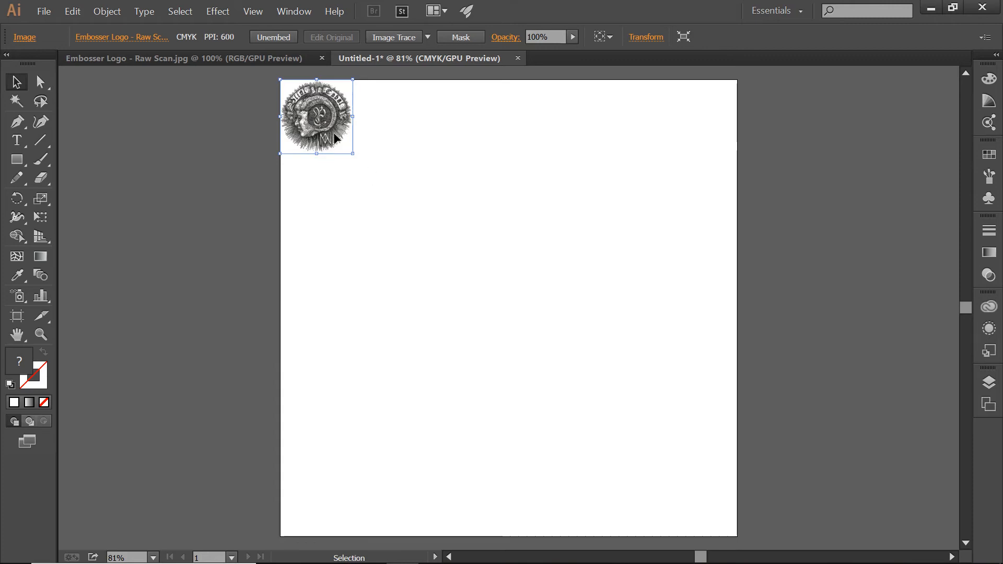
pyautogui.moveTo(356, 158)
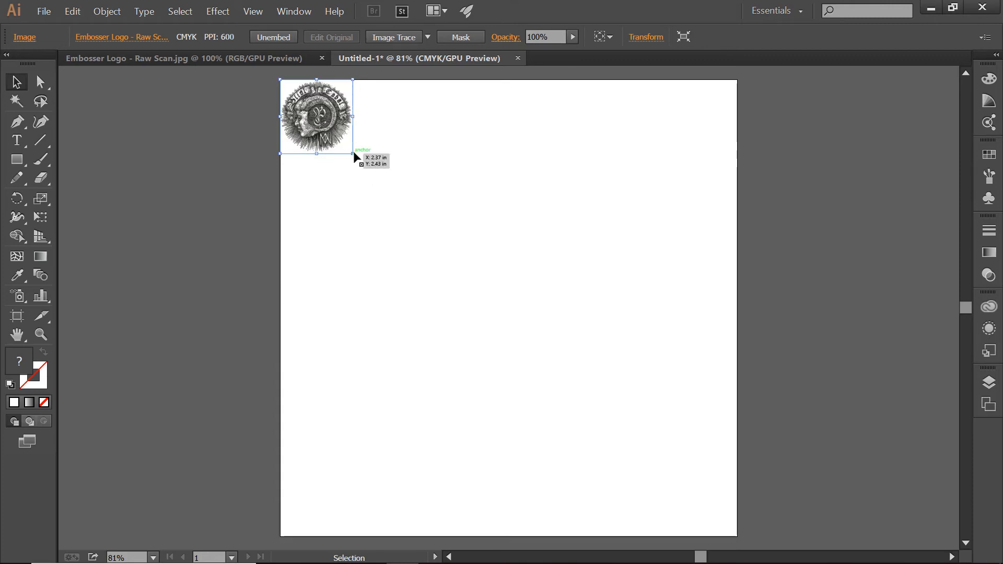
pyautogui.moveTo(356, 159)
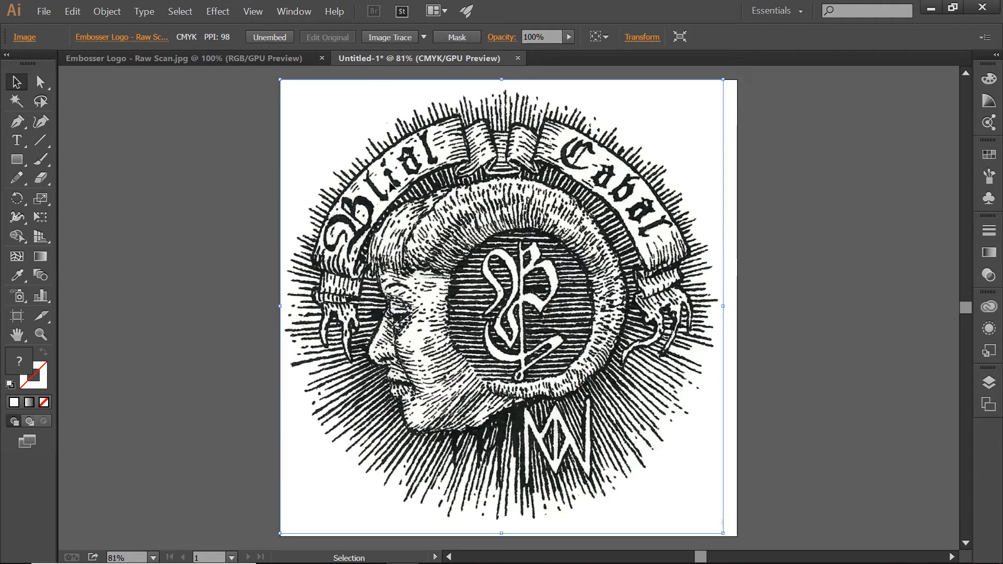
pyautogui.moveTo(432, 288)
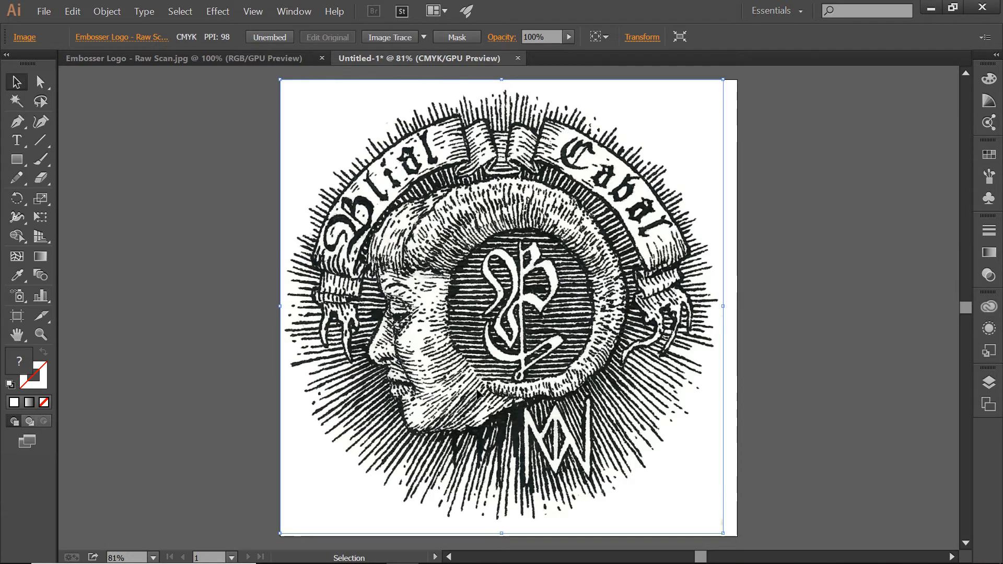
pyautogui.moveTo(721, 534)
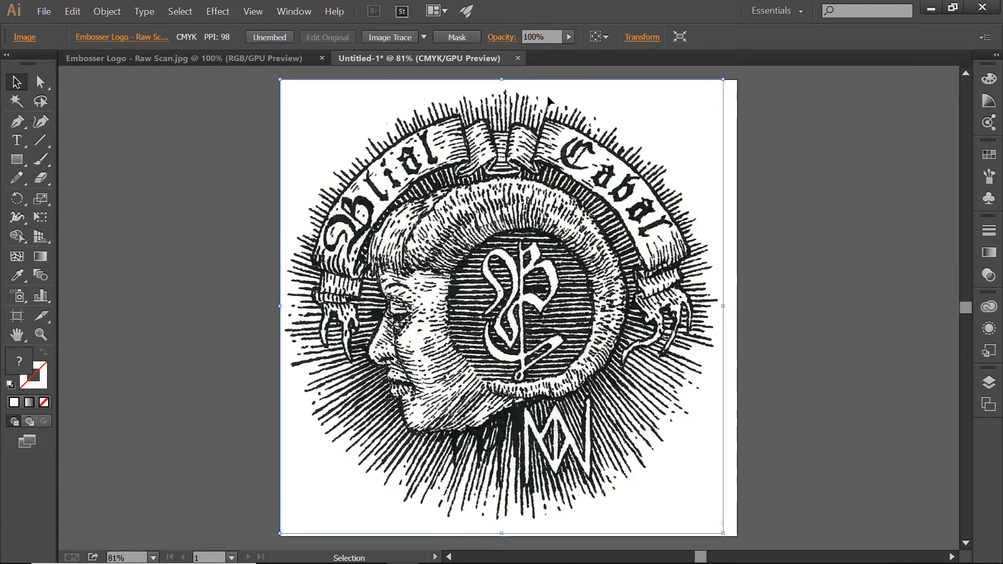
pyautogui.click(293, 11)
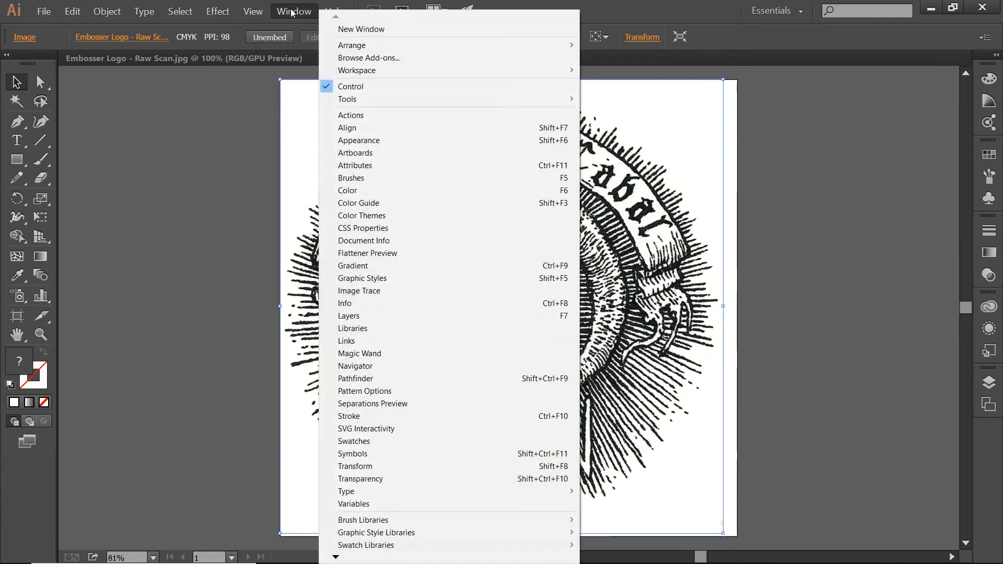
pyautogui.moveTo(359, 291)
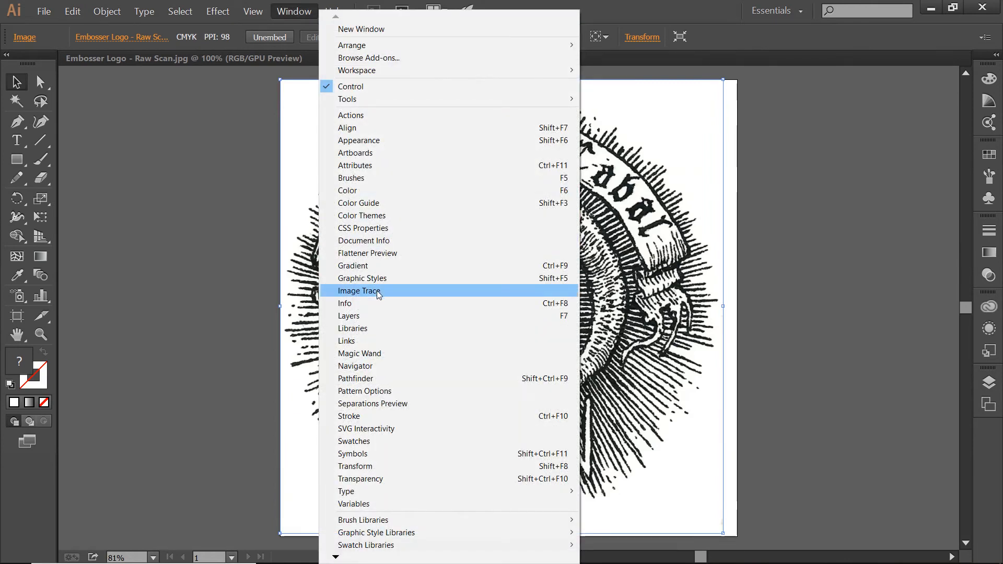
# Show the Image Trace panel with its Advanced options expanded
pyautogui.click(359, 290)
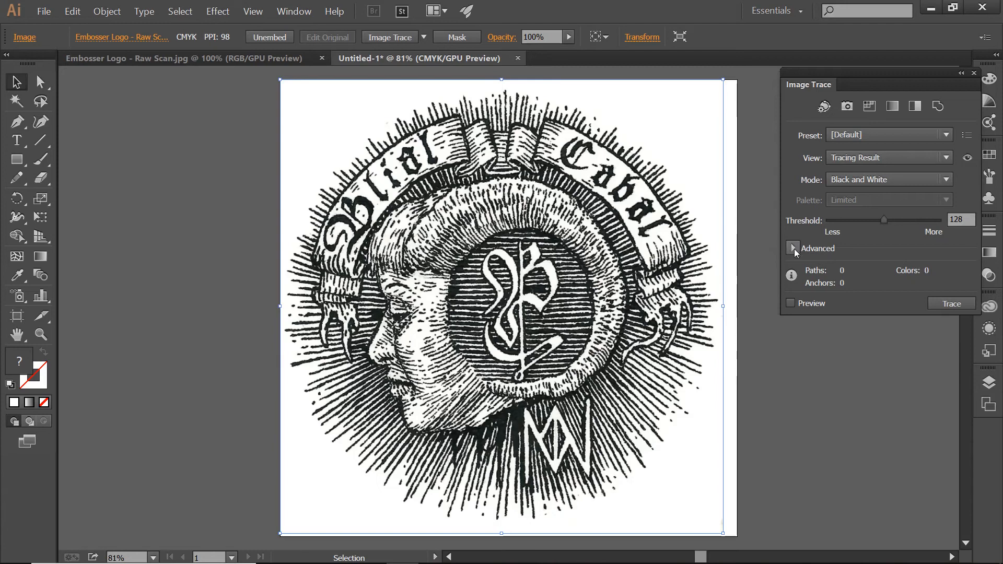
pyautogui.click(793, 248)
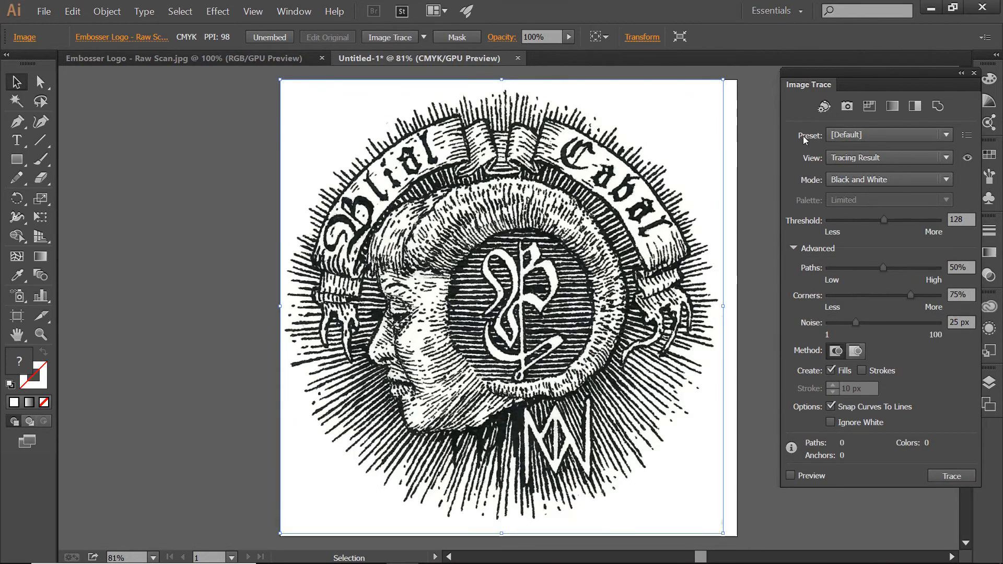
pyautogui.moveTo(889, 135)
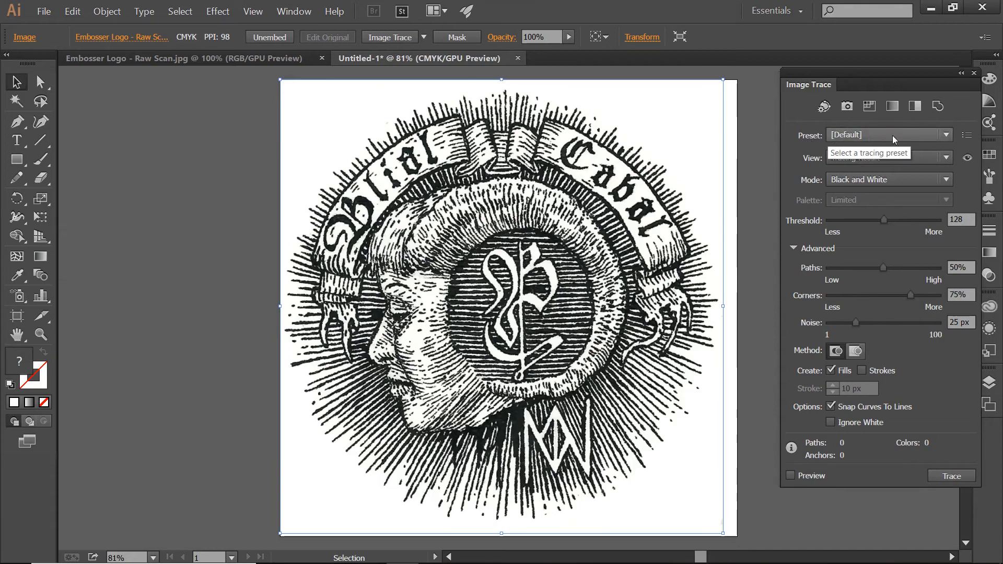
# Display the Image Trace Preset dropdown list
pyautogui.click(945, 135)
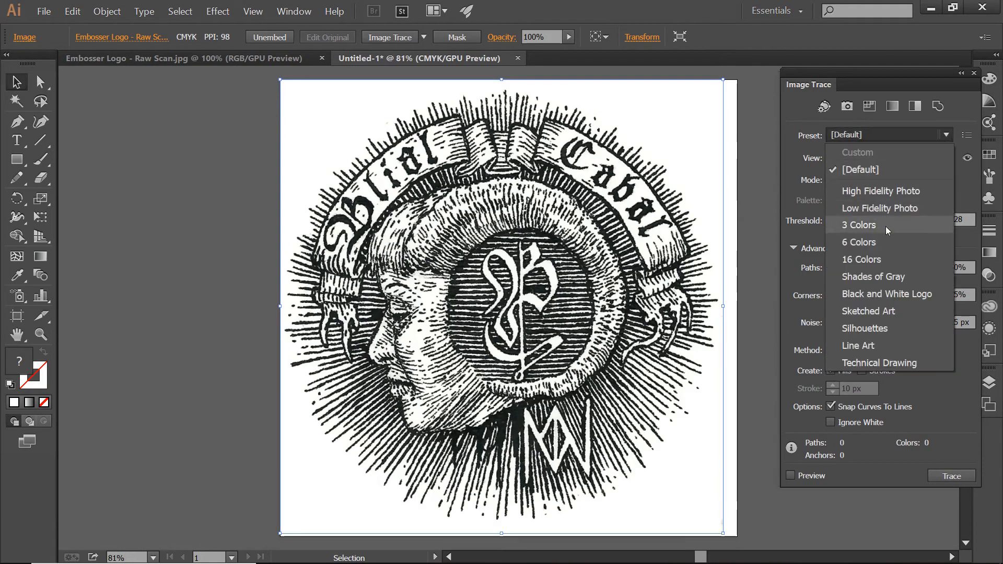
pyautogui.moveTo(865, 328)
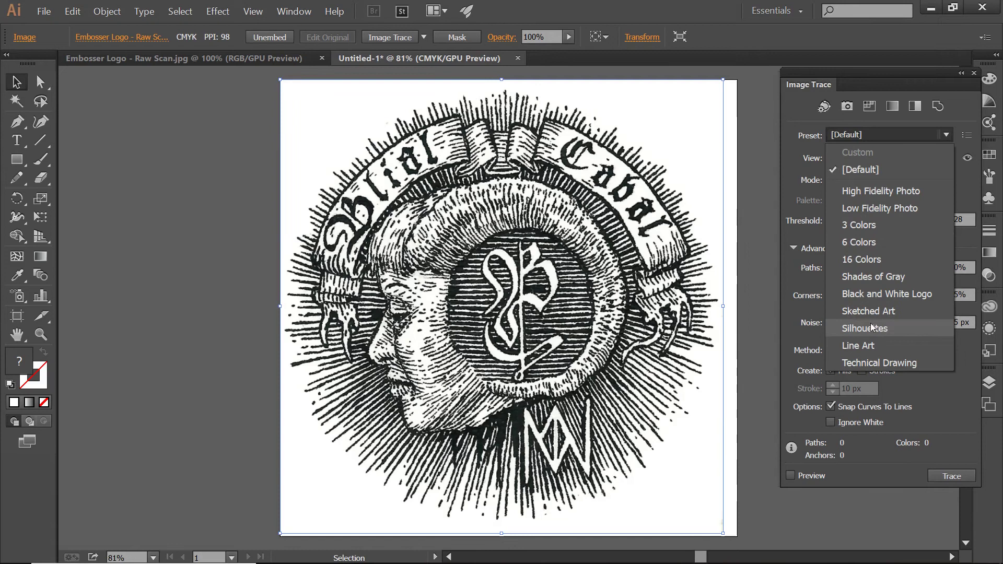
pyautogui.moveTo(880, 208)
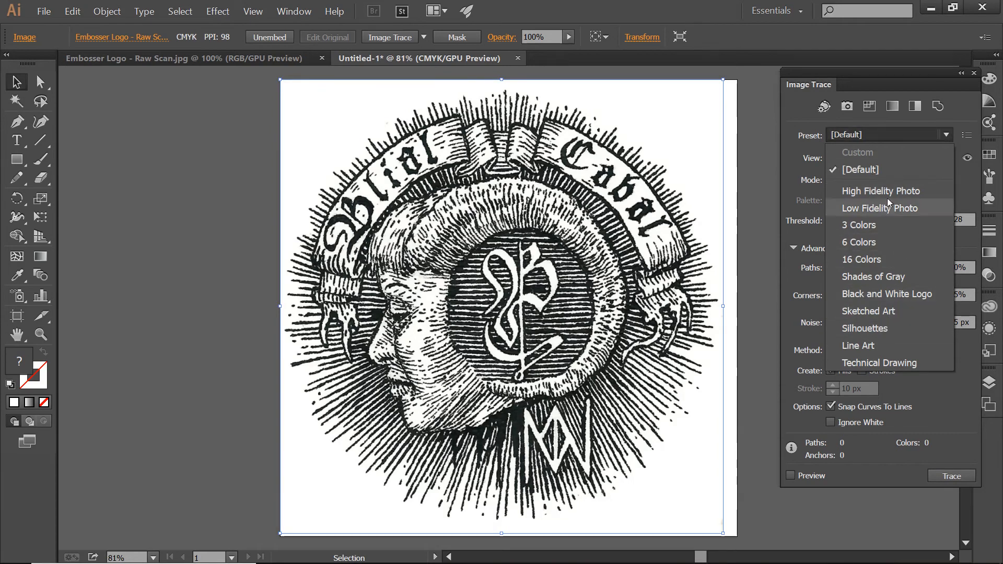
pyautogui.moveTo(894, 311)
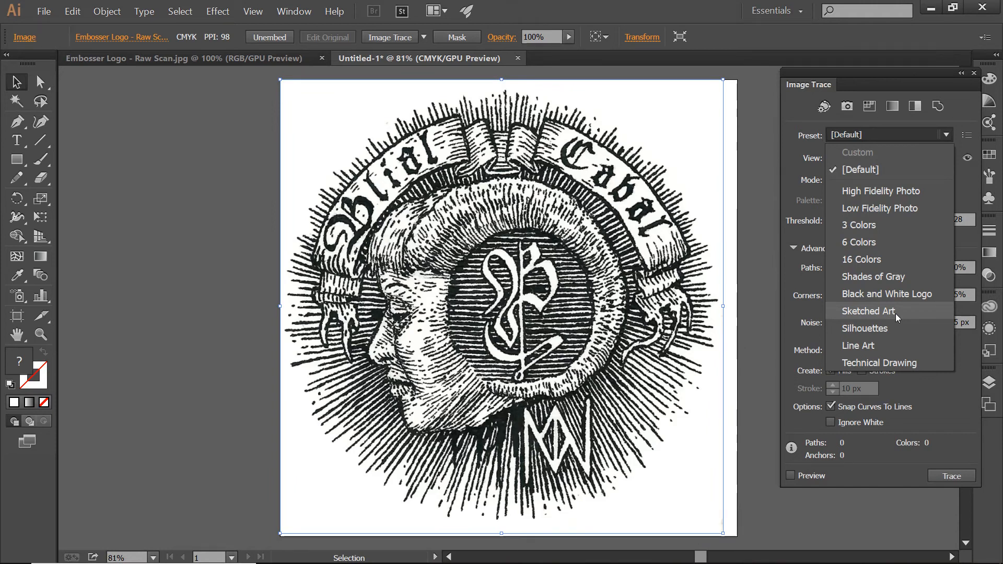
# Apply the Sketched Art trace preset, then toggle the source-image view to compare
pyautogui.click(868, 311)
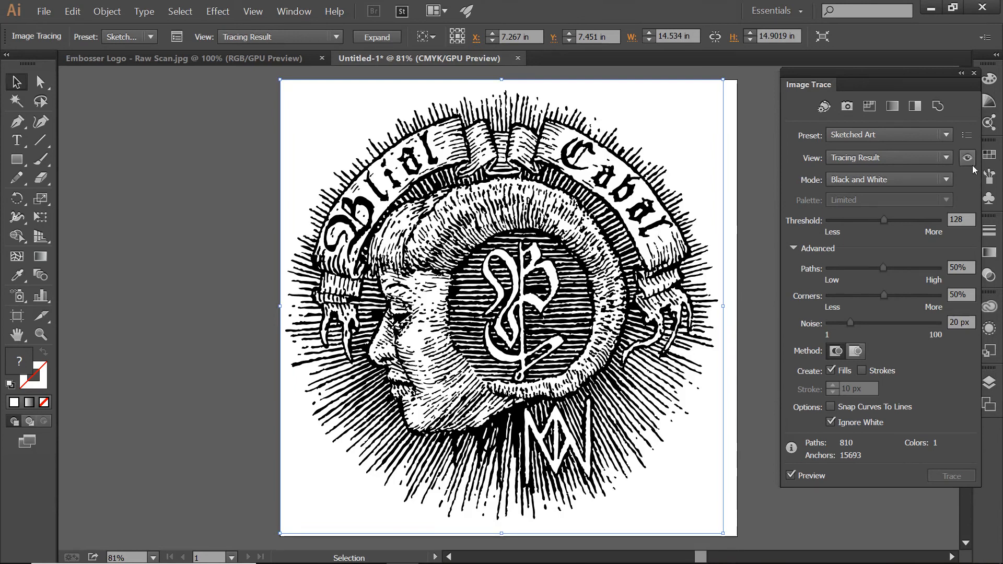
pyautogui.moveTo(967, 158)
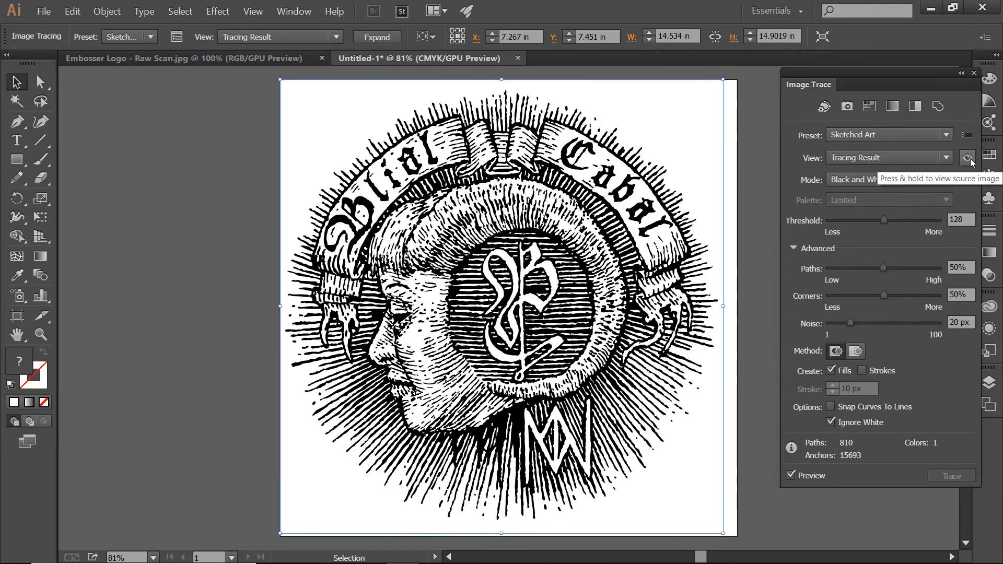
pyautogui.click(966, 158)
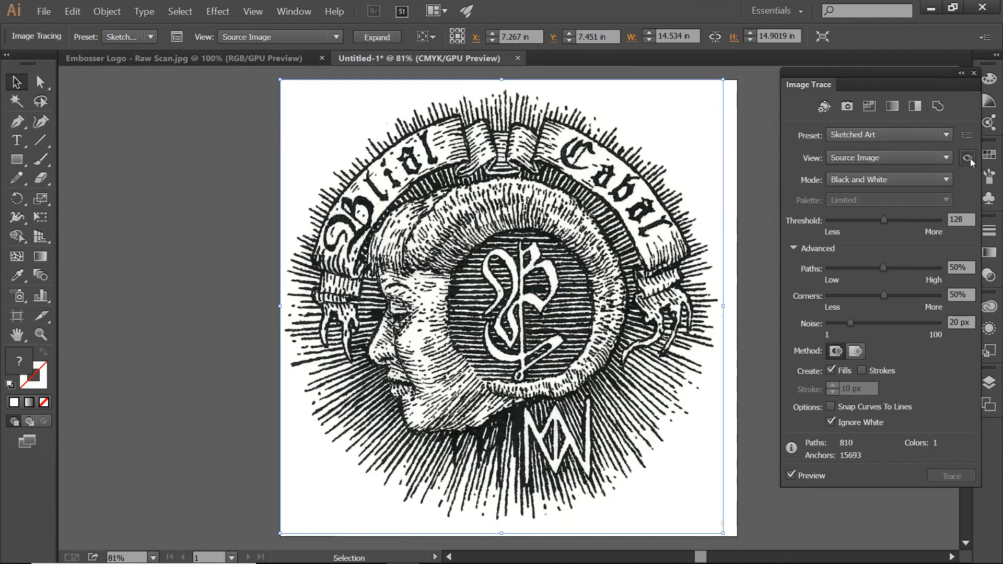
pyautogui.click(967, 158)
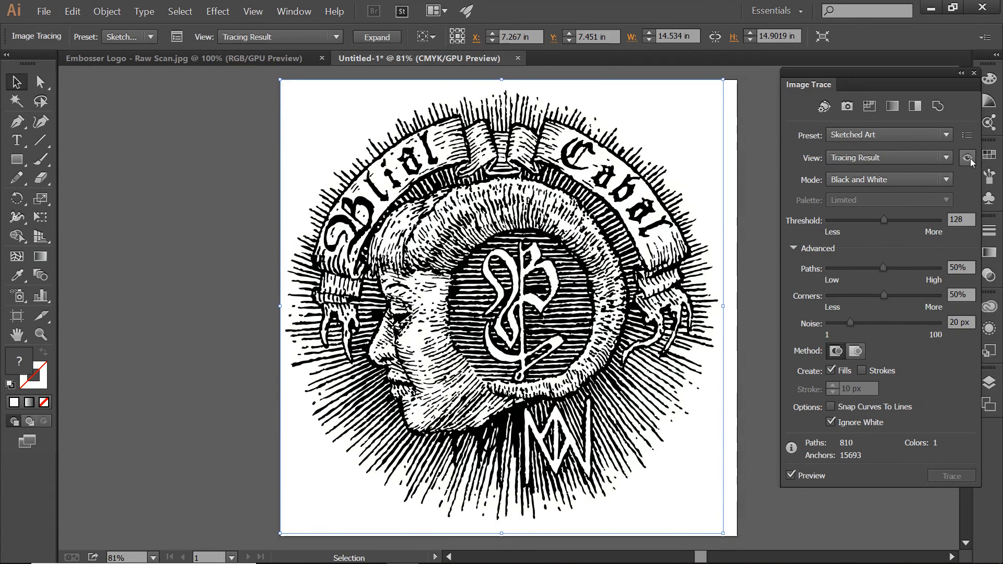
pyautogui.moveTo(957, 165)
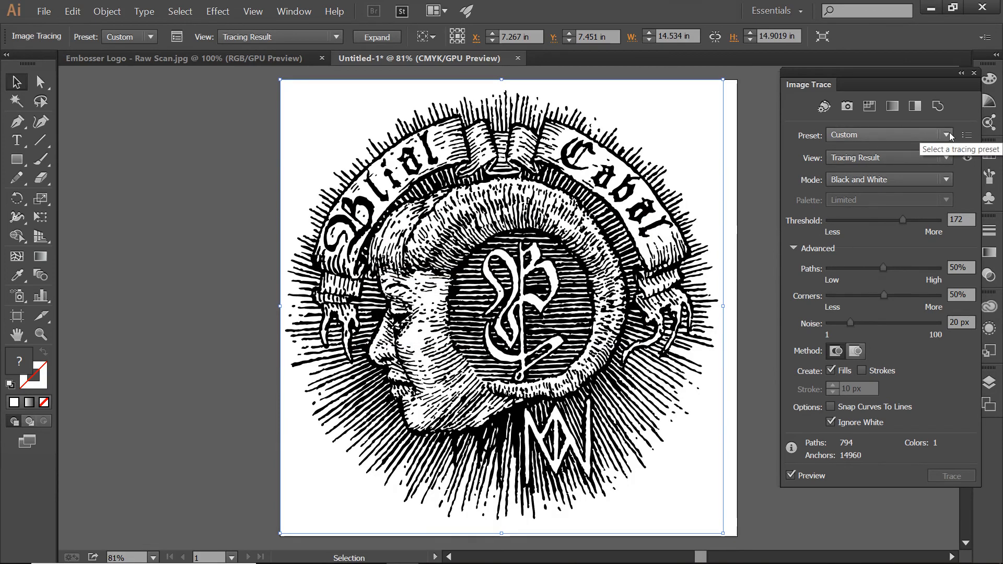
pyautogui.moveTo(854, 140)
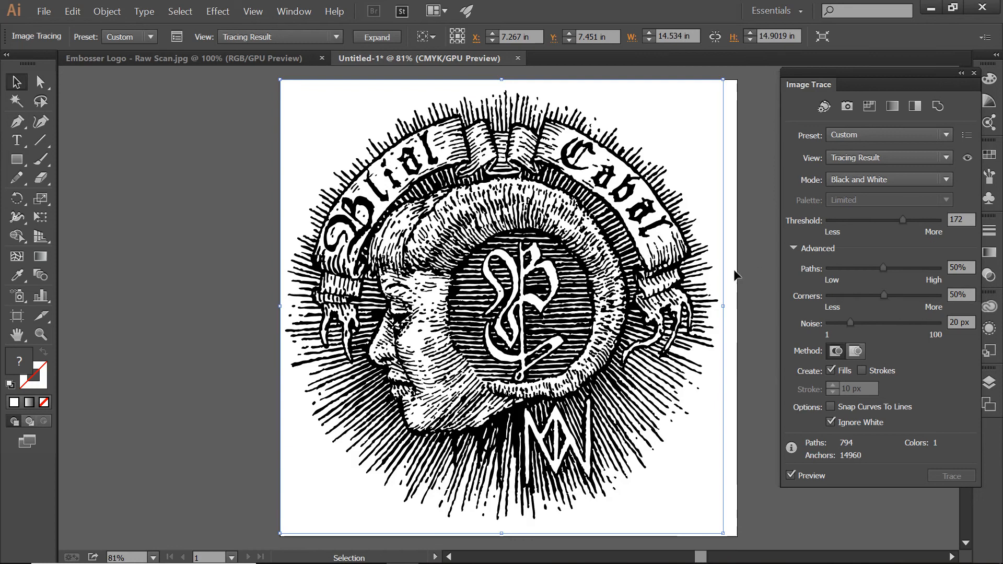
pyautogui.moveTo(789, 191)
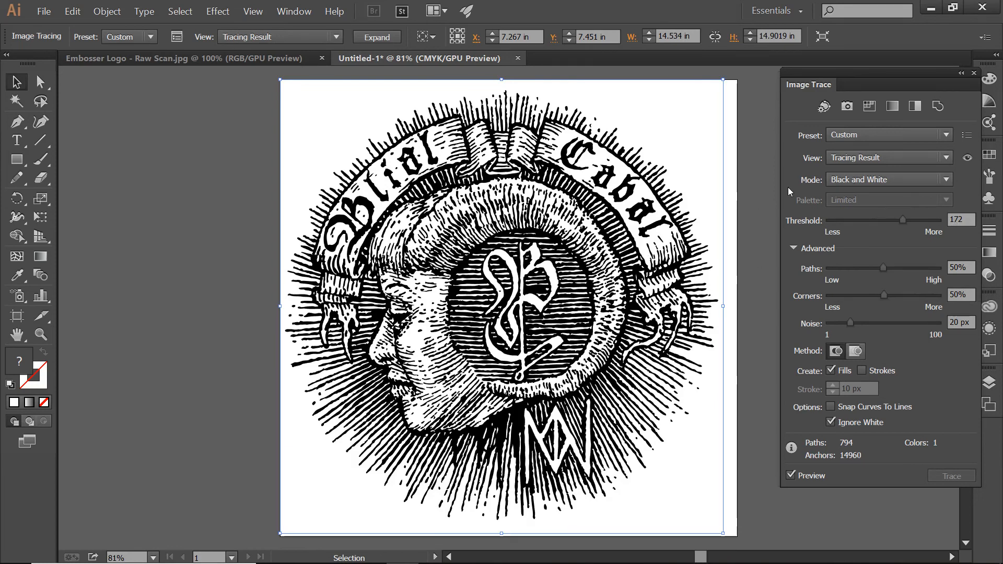
pyautogui.moveTo(932, 166)
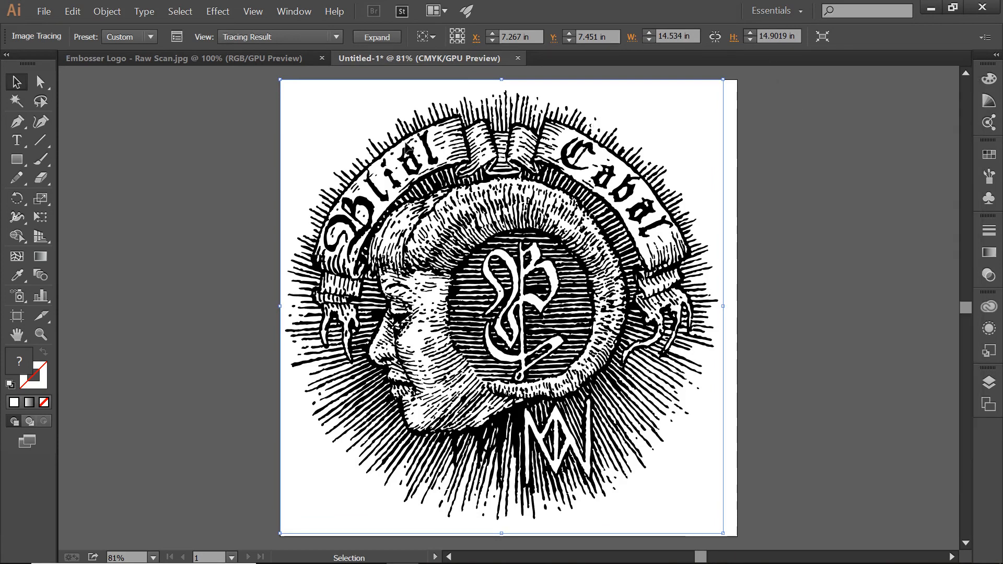
# Save As 'logo vector 1' in the 2019 Drip Posts folder
pyautogui.click(43, 11)
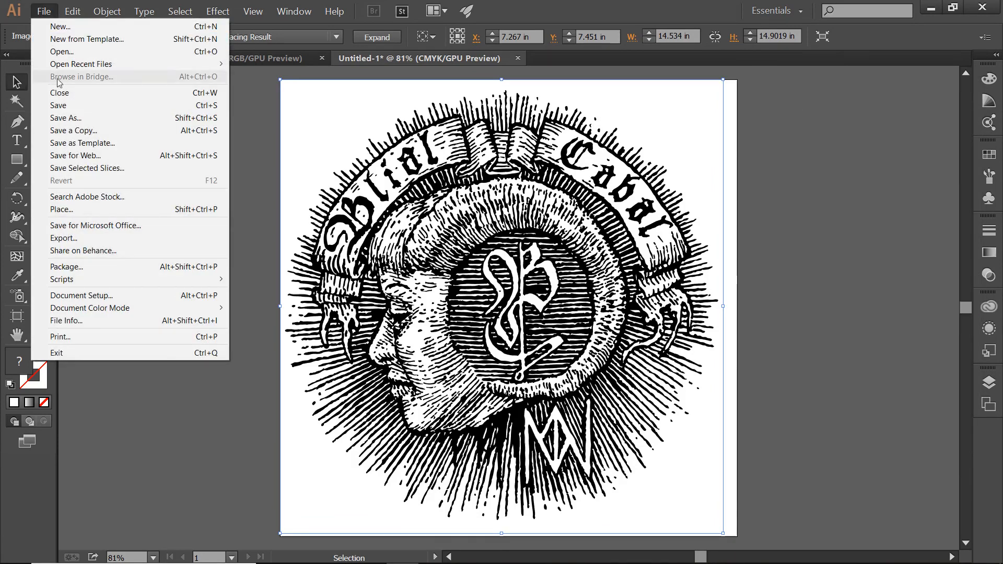
pyautogui.click(66, 117)
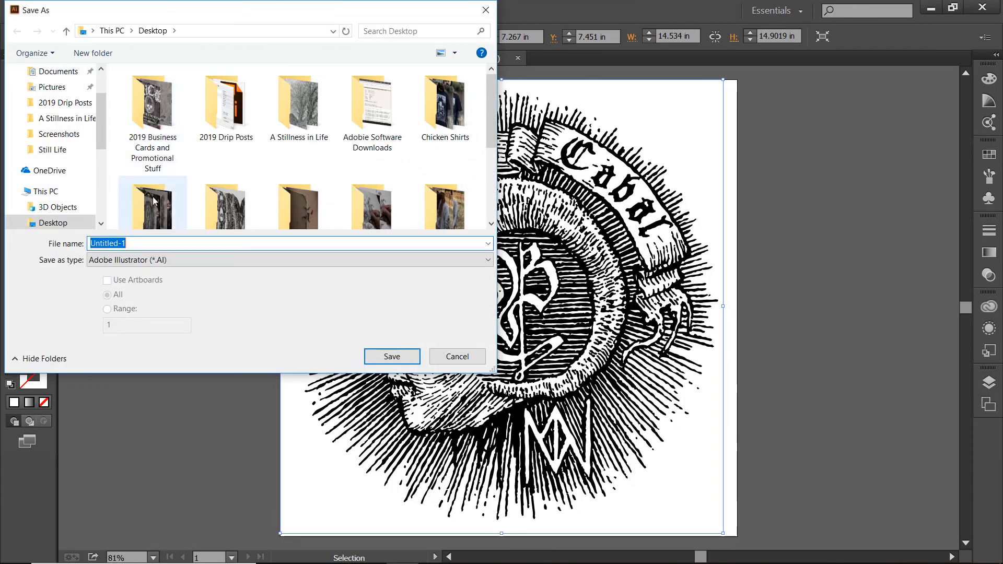
pyautogui.click(226, 103)
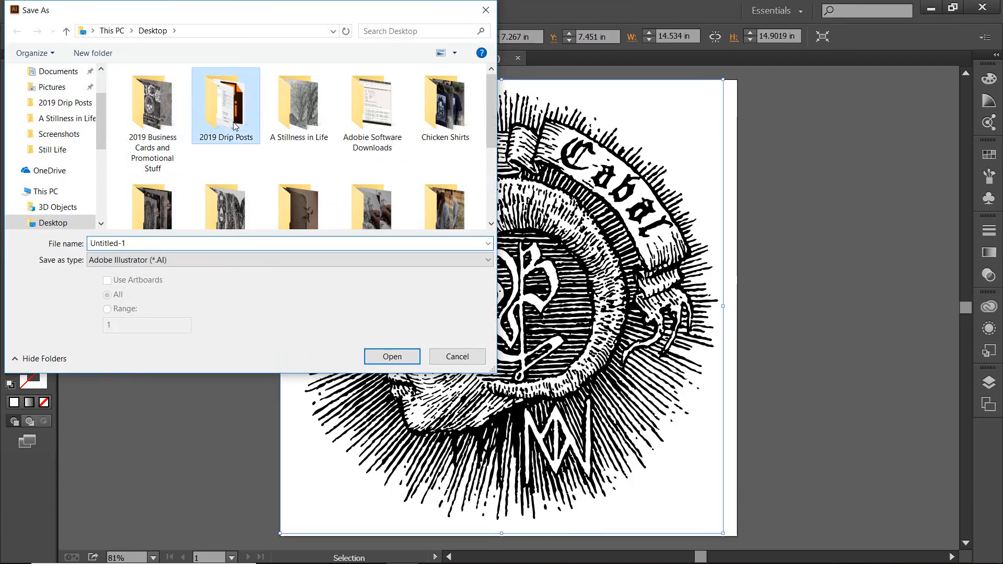
pyautogui.doubleClick(225, 99)
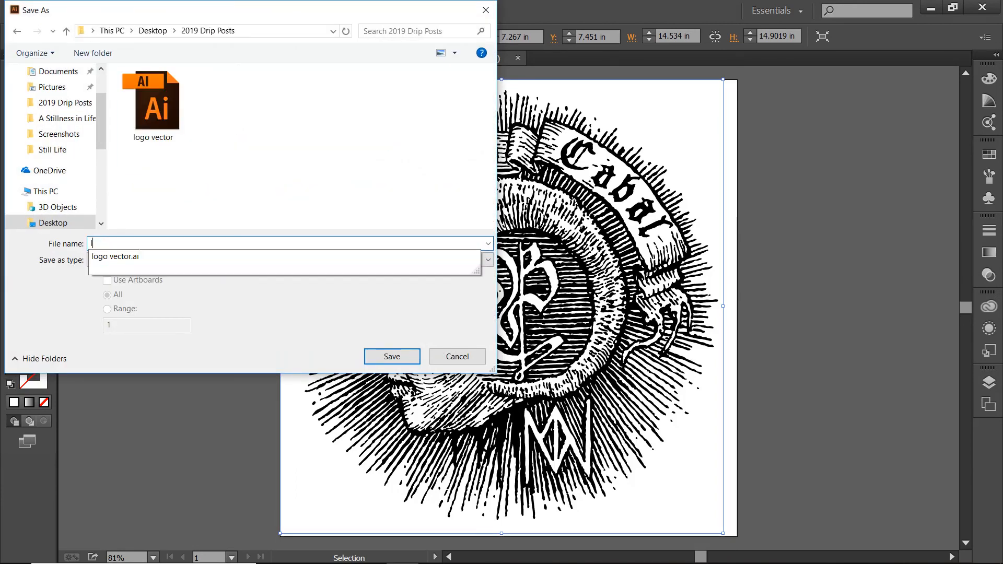
pyautogui.write('logo vector')
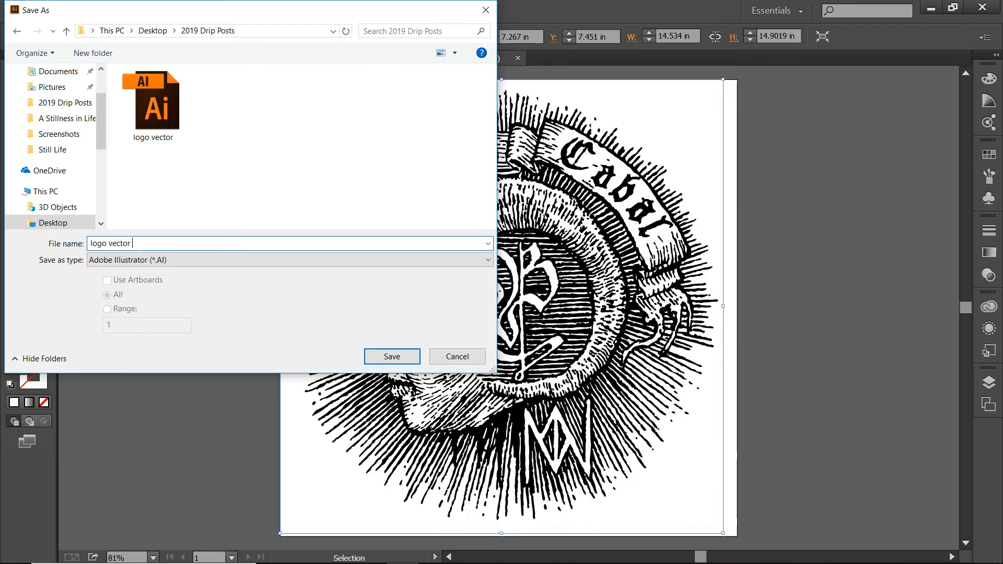
pyautogui.write('1')
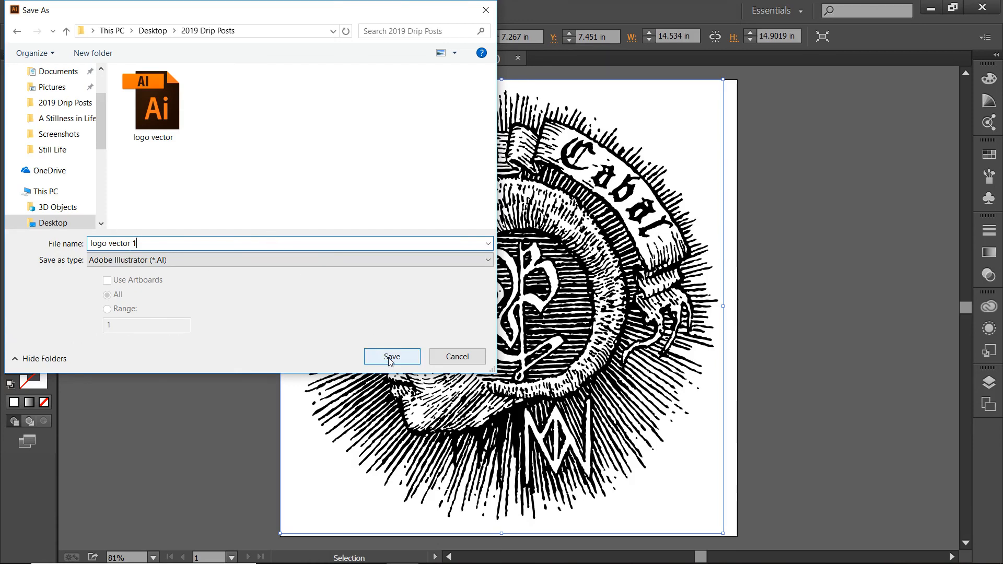
pyautogui.click(391, 357)
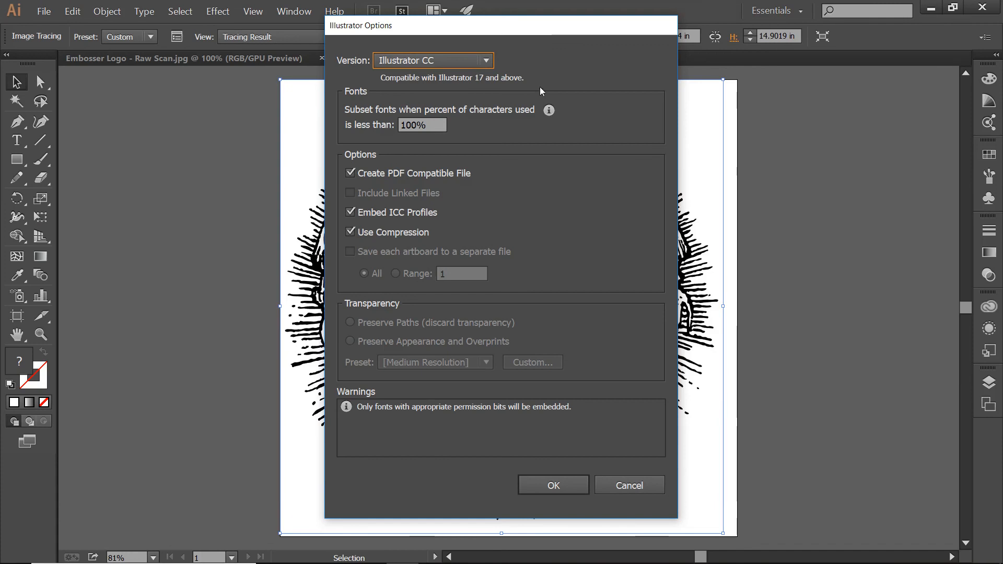
pyautogui.moveTo(487, 94)
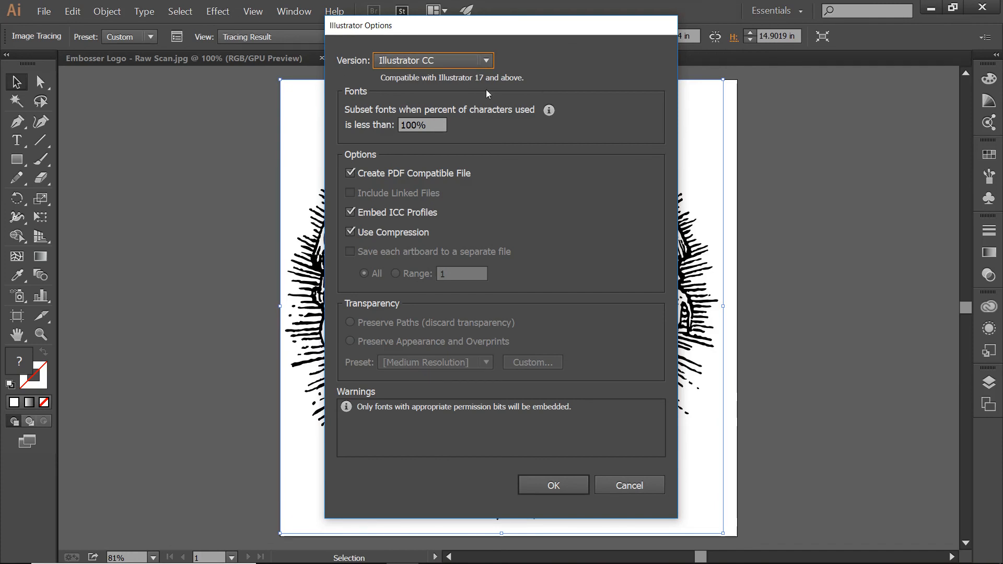
pyautogui.moveTo(465, 98)
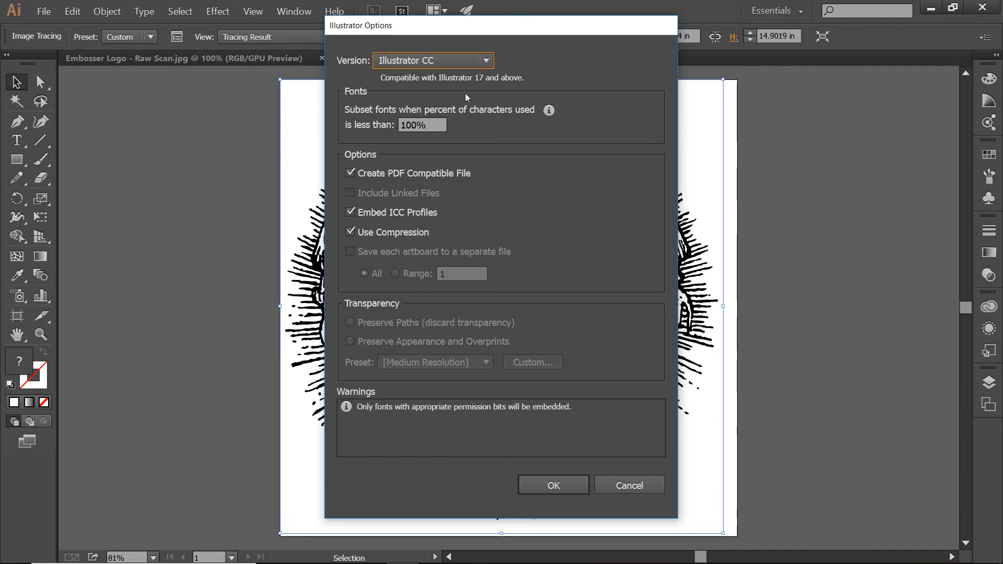
pyautogui.moveTo(350, 289)
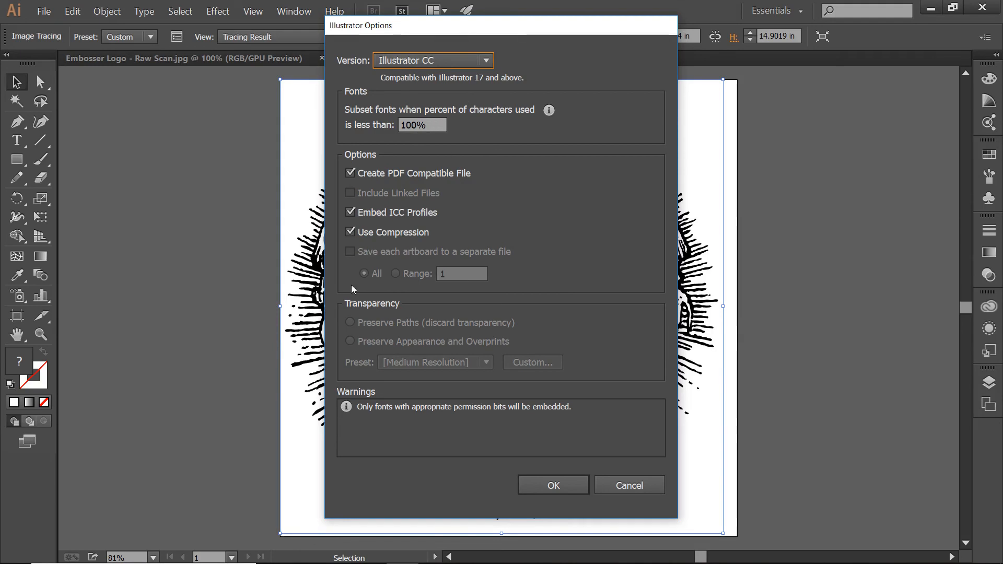
pyautogui.moveTo(553, 195)
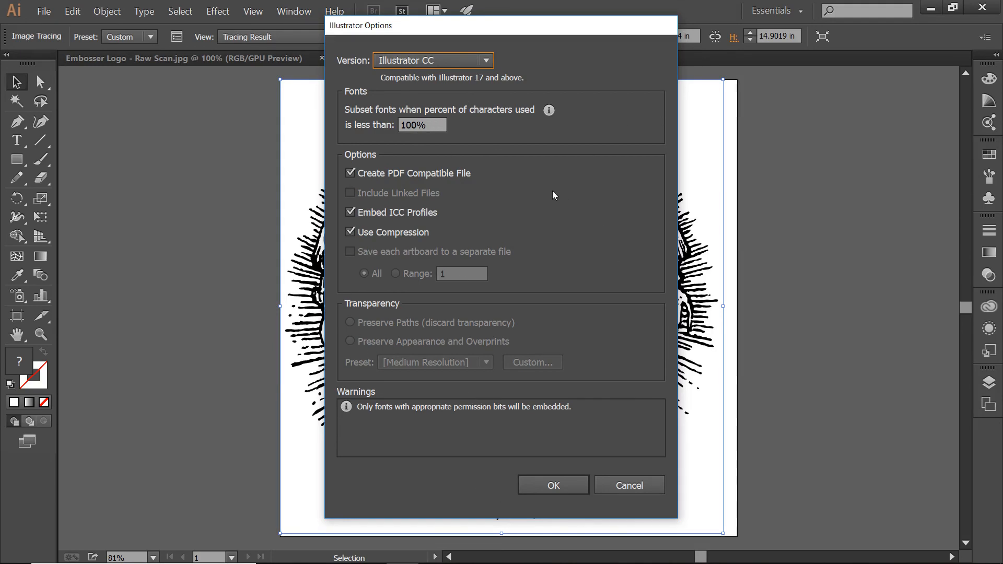
pyautogui.moveTo(553, 484)
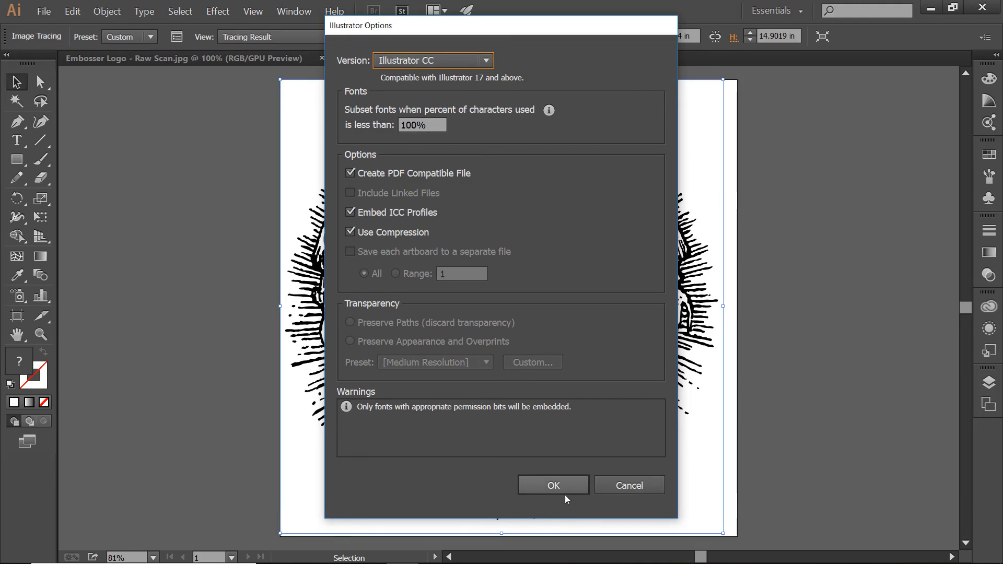
# Accept the Illustrator CC options to complete saving 'logo vector 1'
pyautogui.click(552, 485)
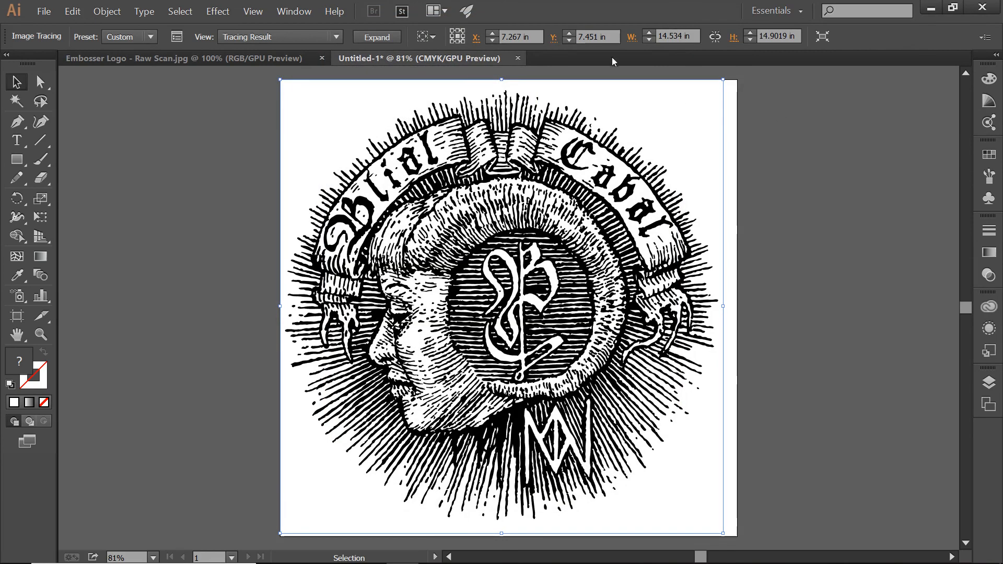